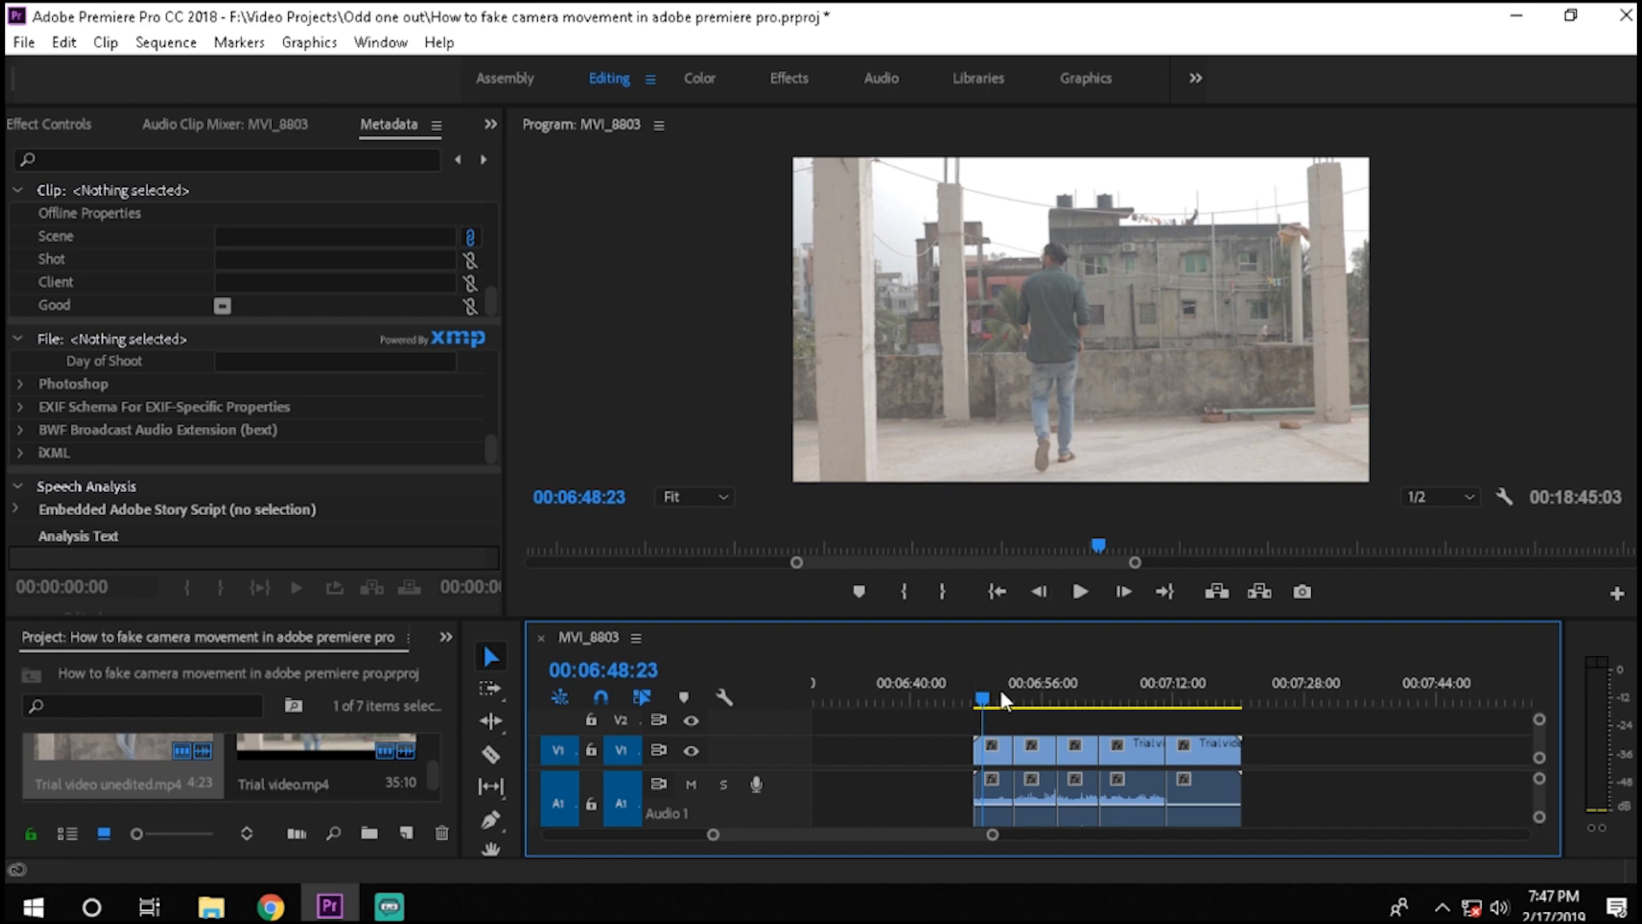
# Select the first clip, show its motion properties, and place the playhead at its start for a Scale 100 keyframe.
pyautogui.click(993, 744)
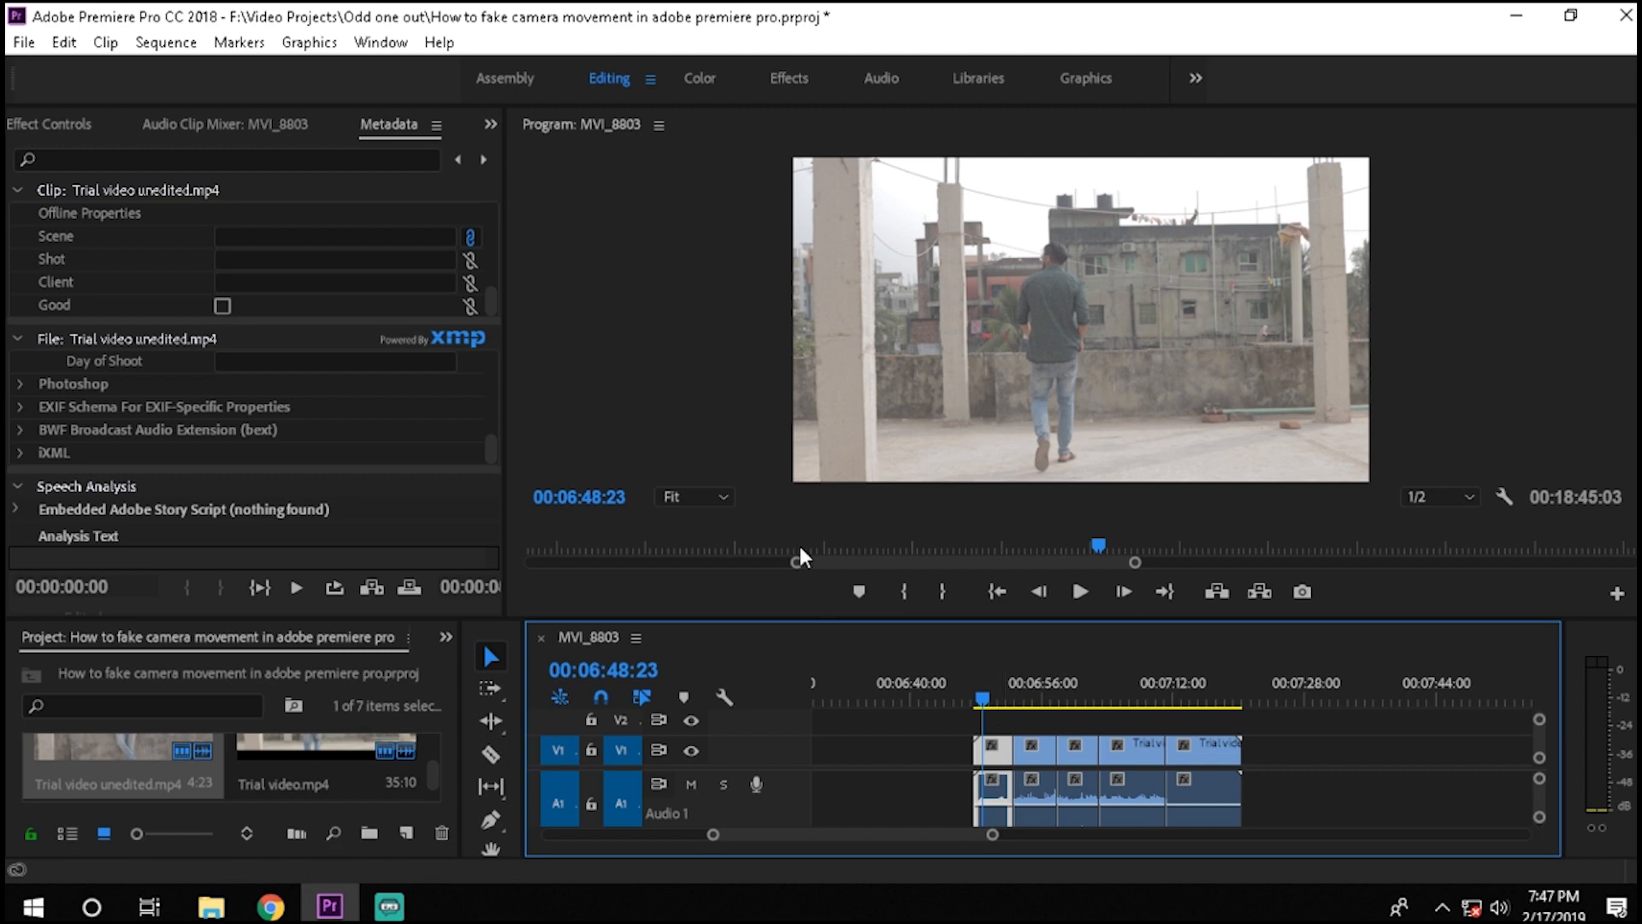
pyautogui.click(47, 124)
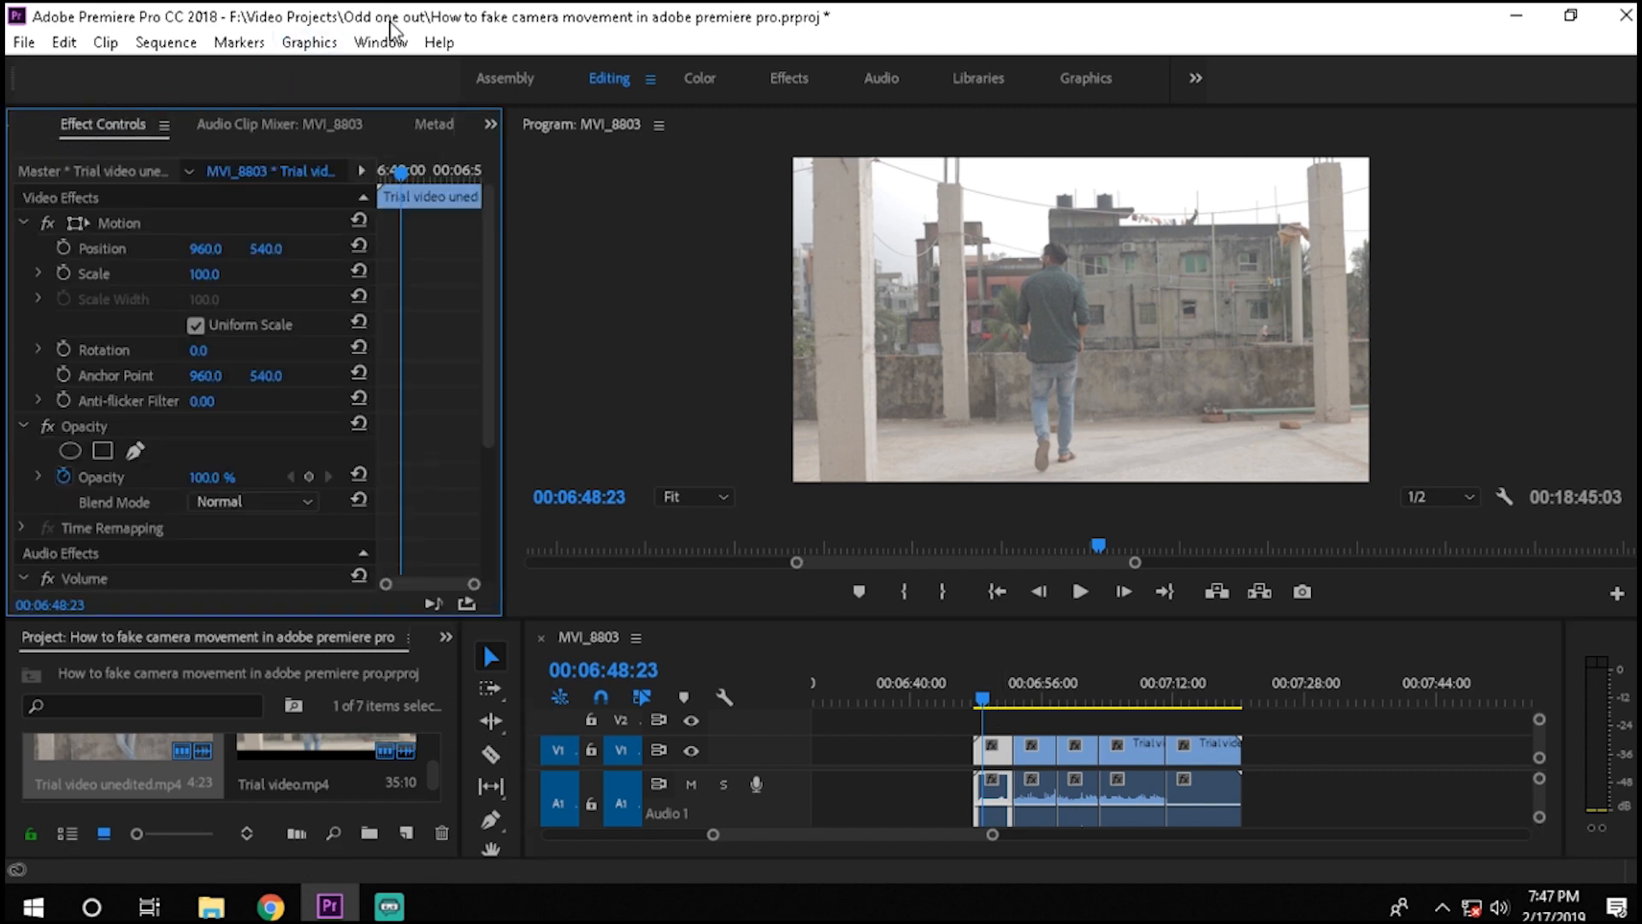
pyautogui.click(376, 42)
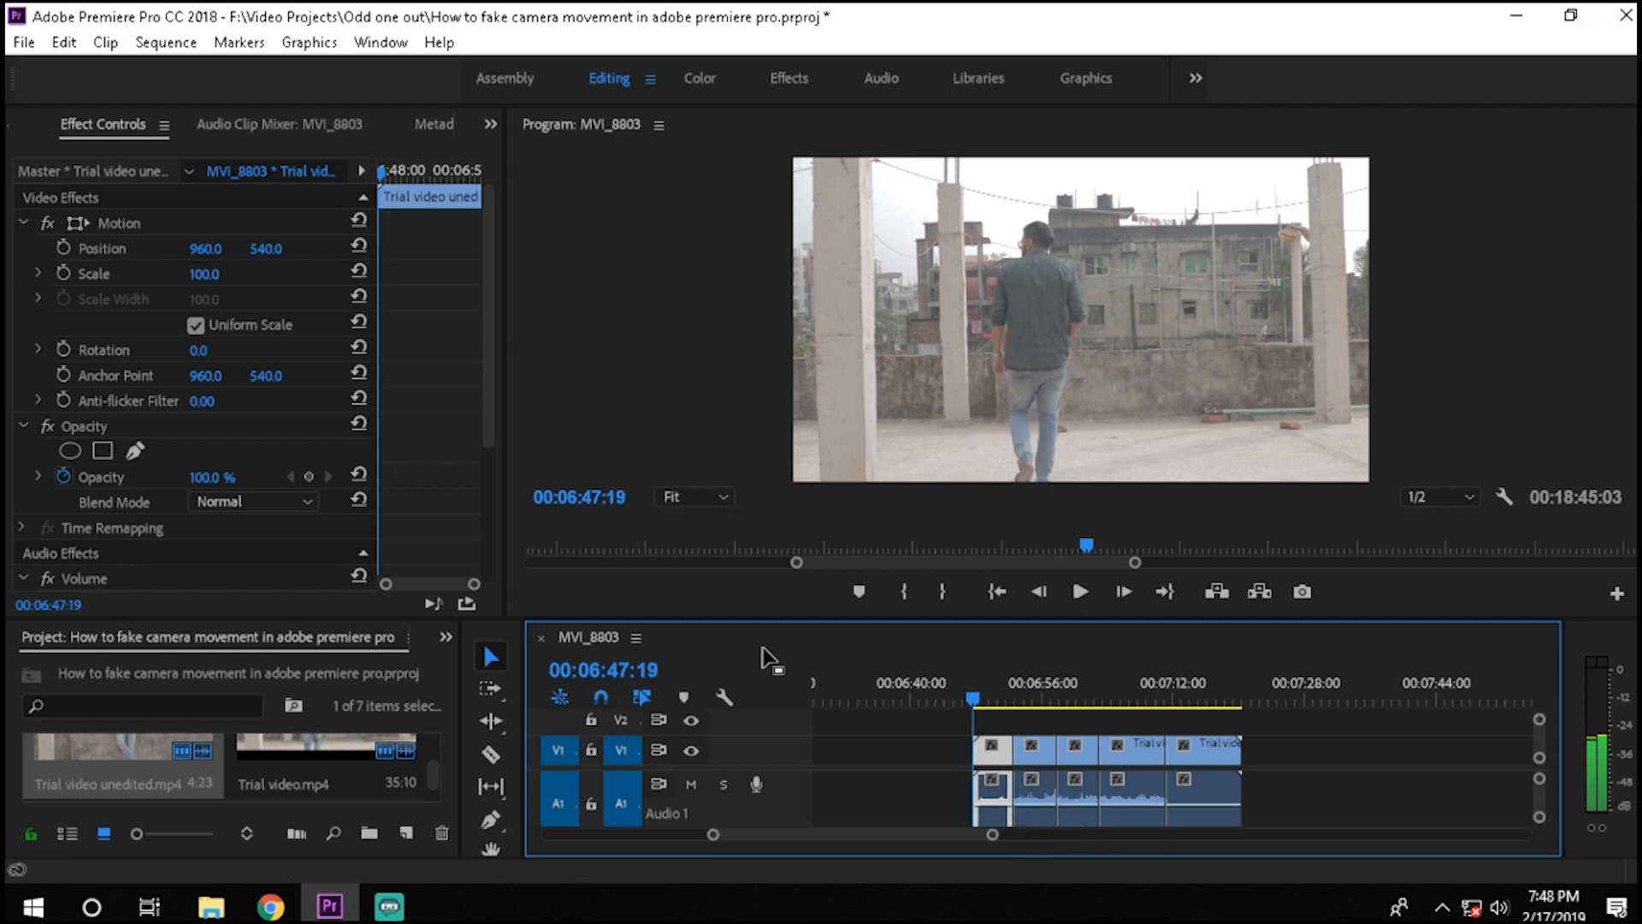
pyautogui.moveTo(224, 276)
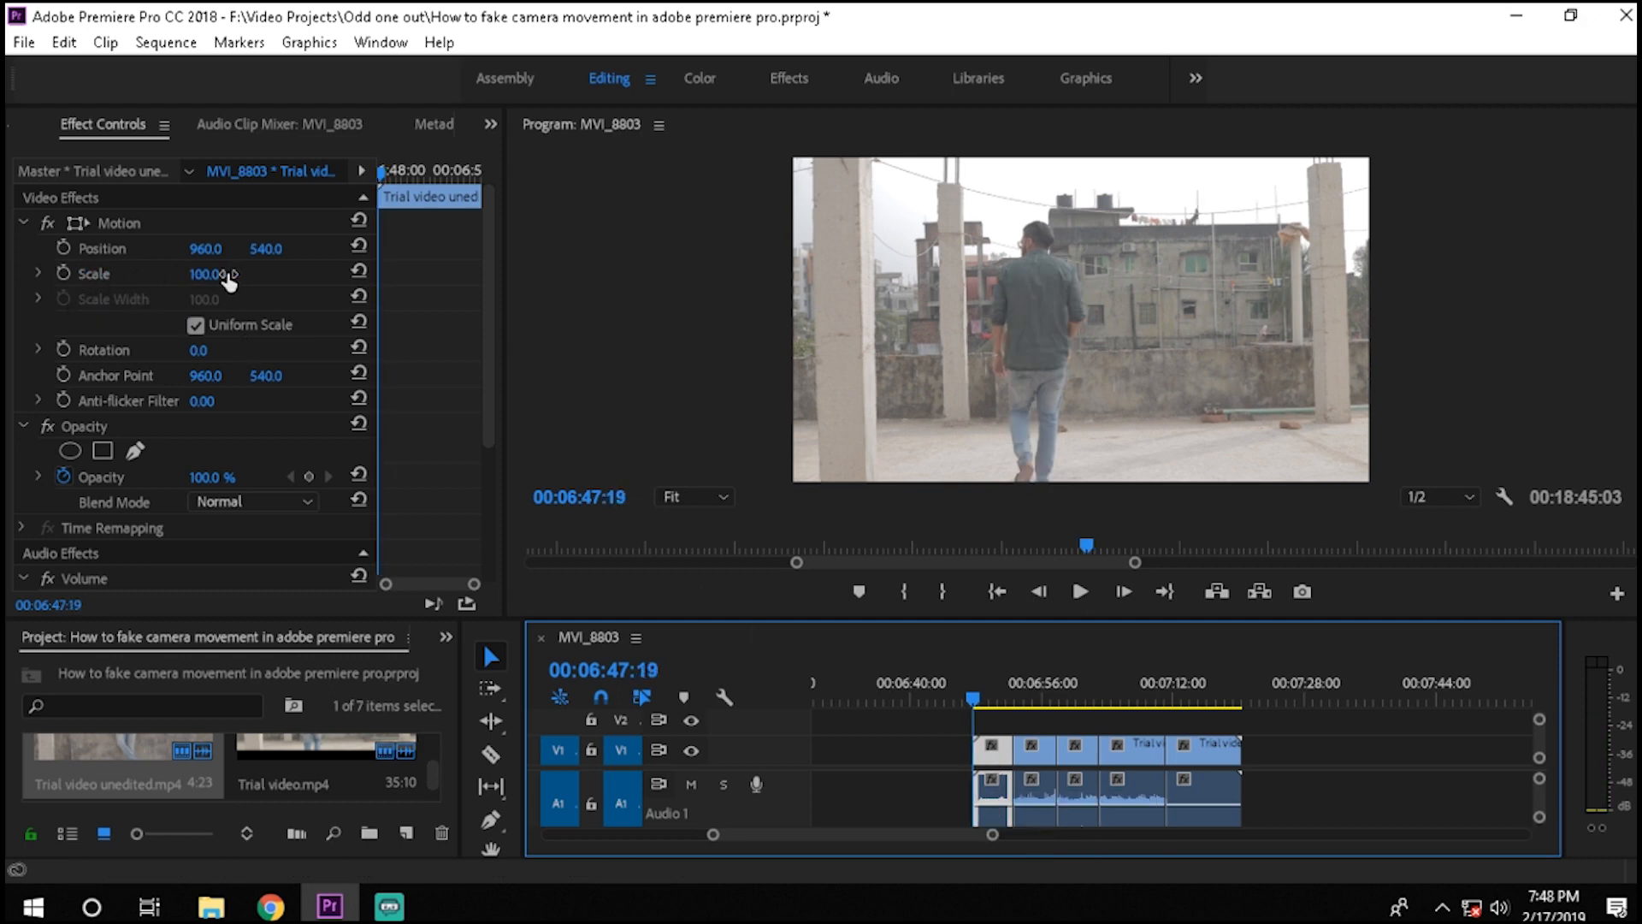
pyautogui.moveTo(62, 274)
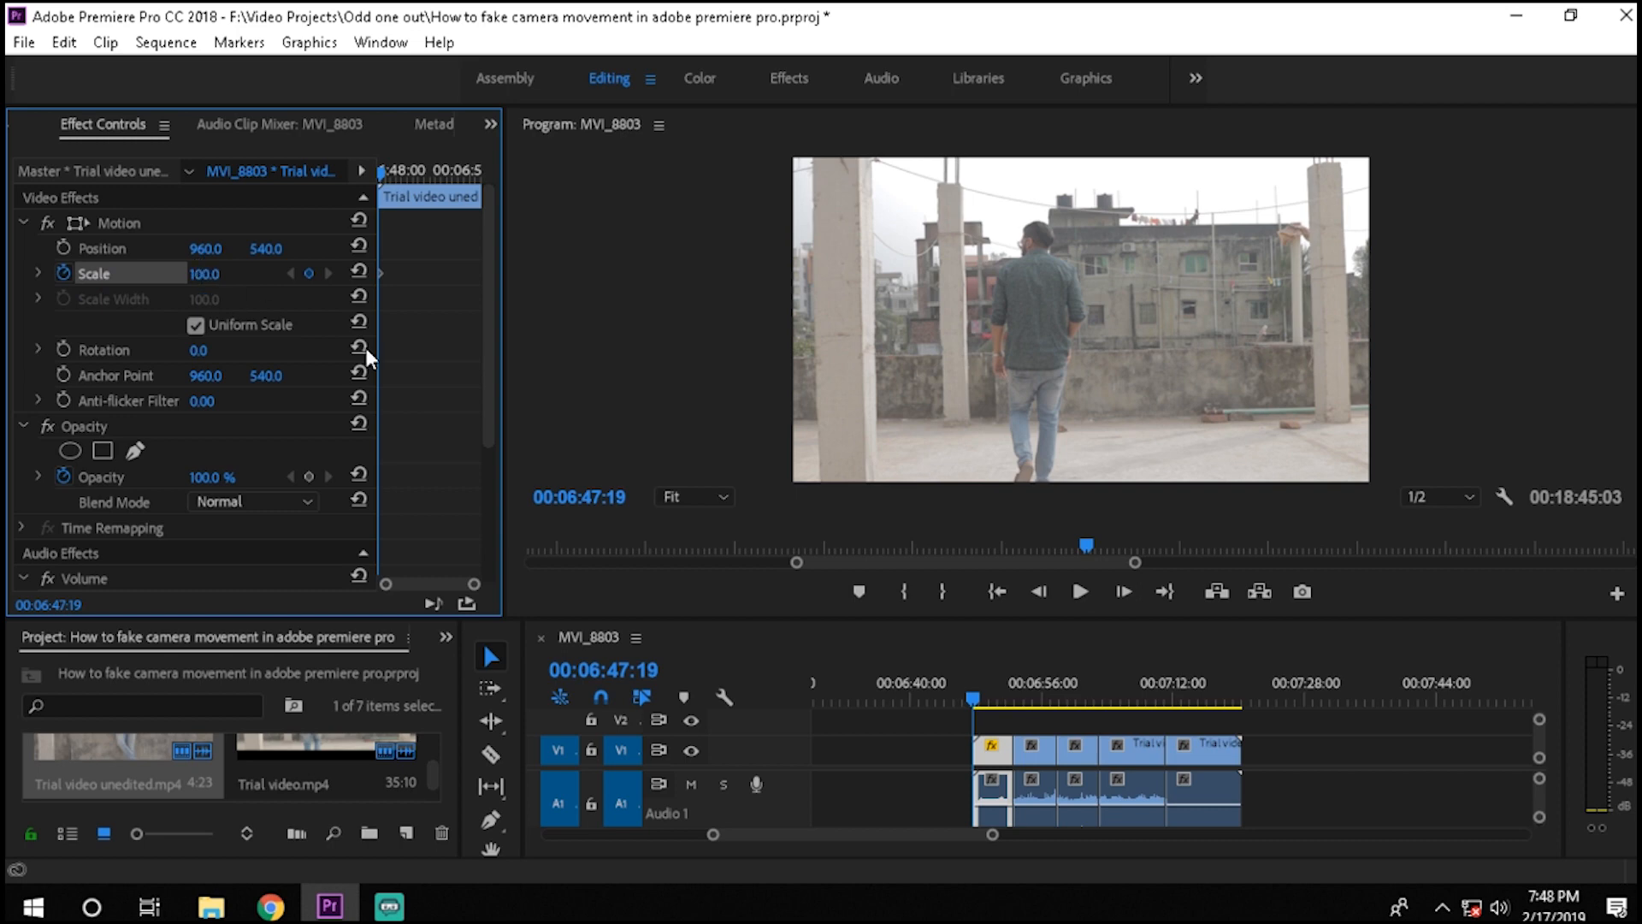
# Add a Scale keyframe of 150 near the first clip's end.
pyautogui.click(1004, 706)
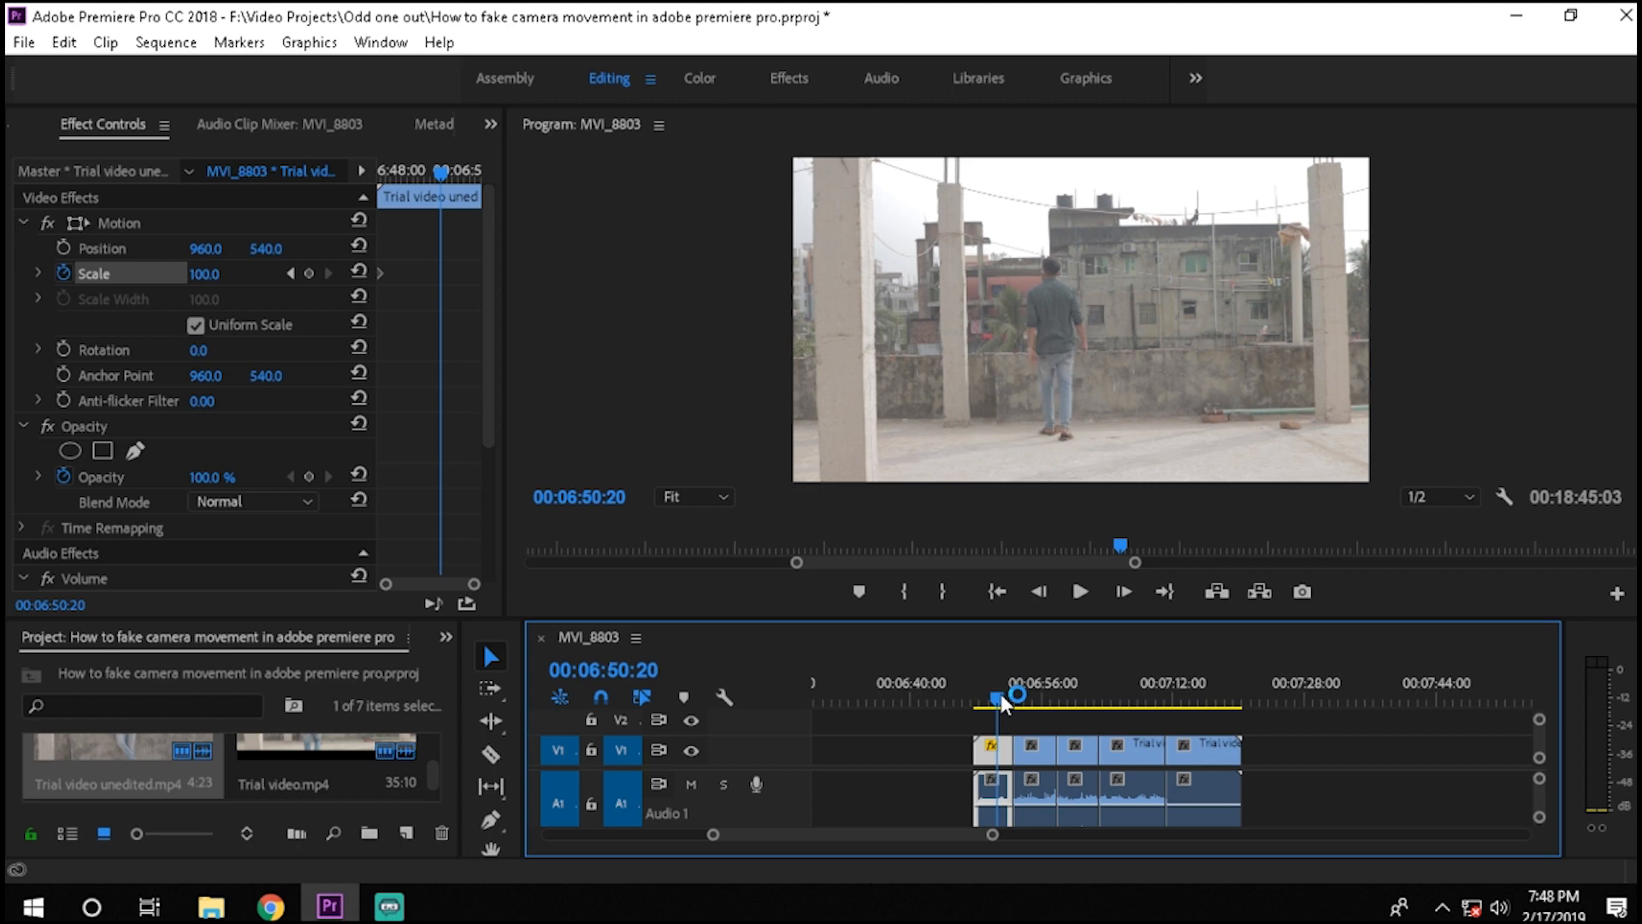
pyautogui.click(1003, 700)
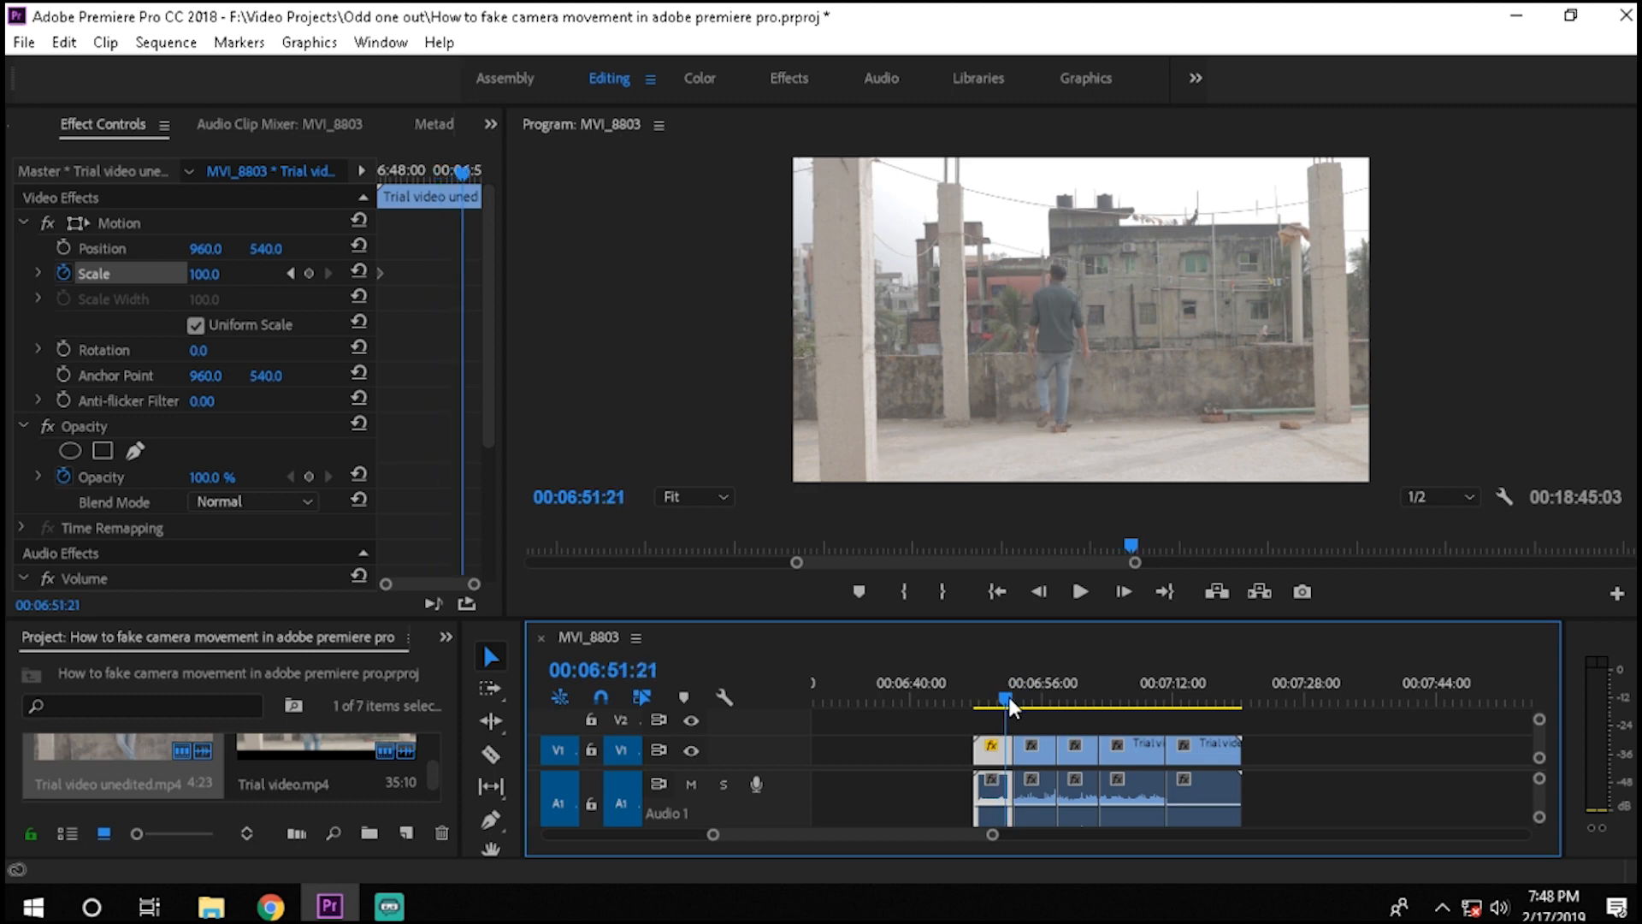
pyautogui.moveTo(228, 295)
pyautogui.write('150')
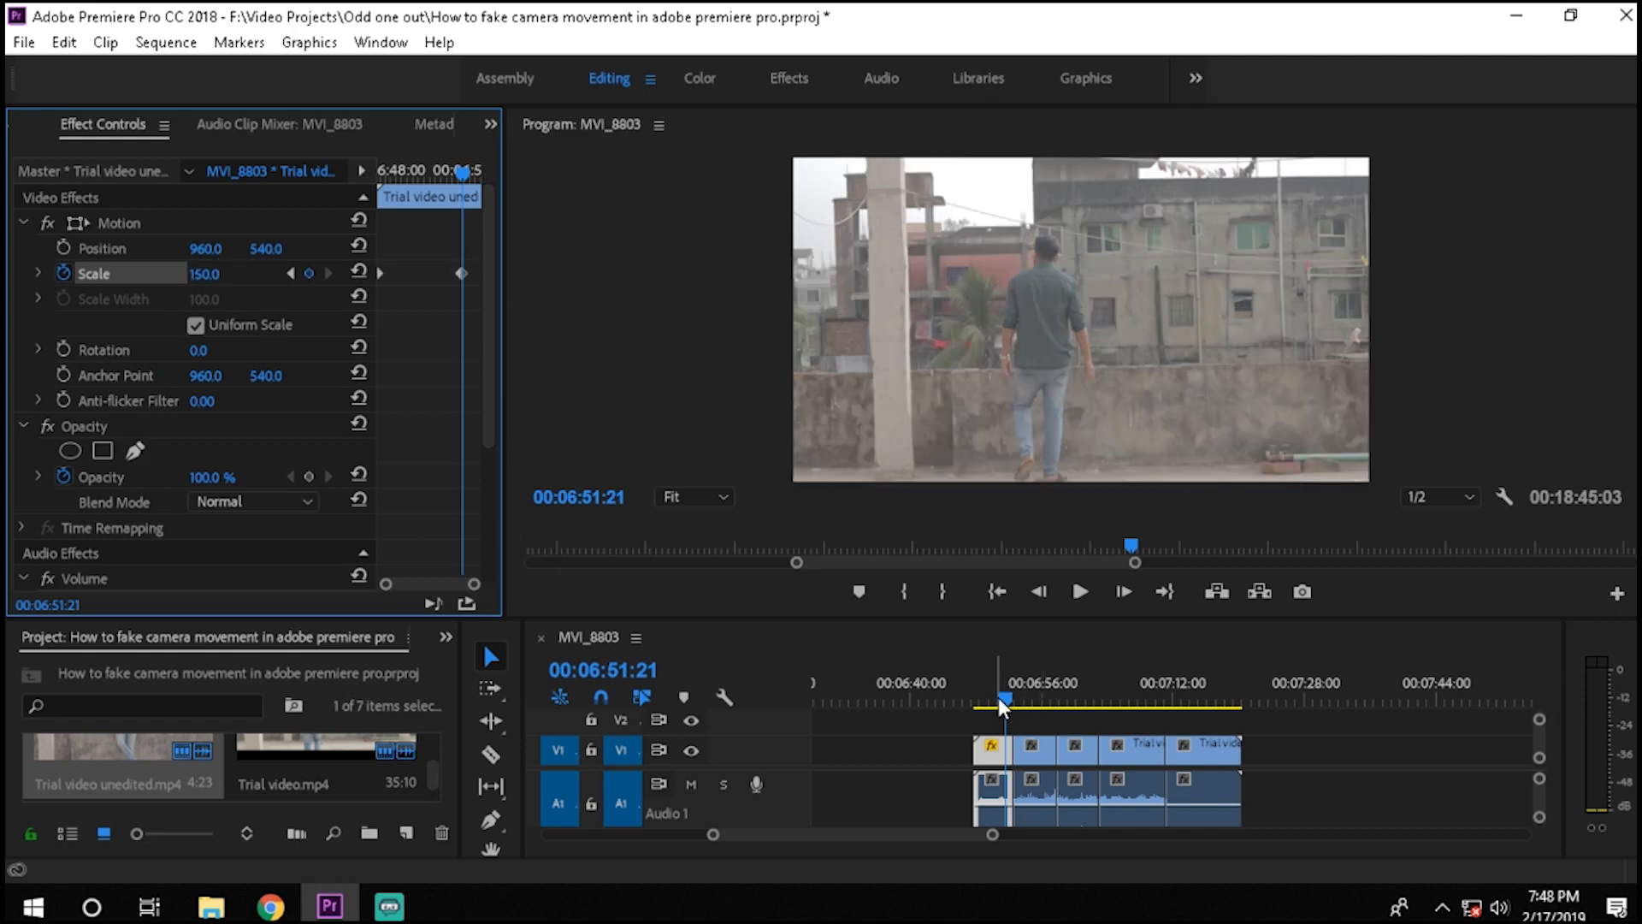
pyautogui.moveTo(1006, 702); pyautogui.dragTo(974, 702)
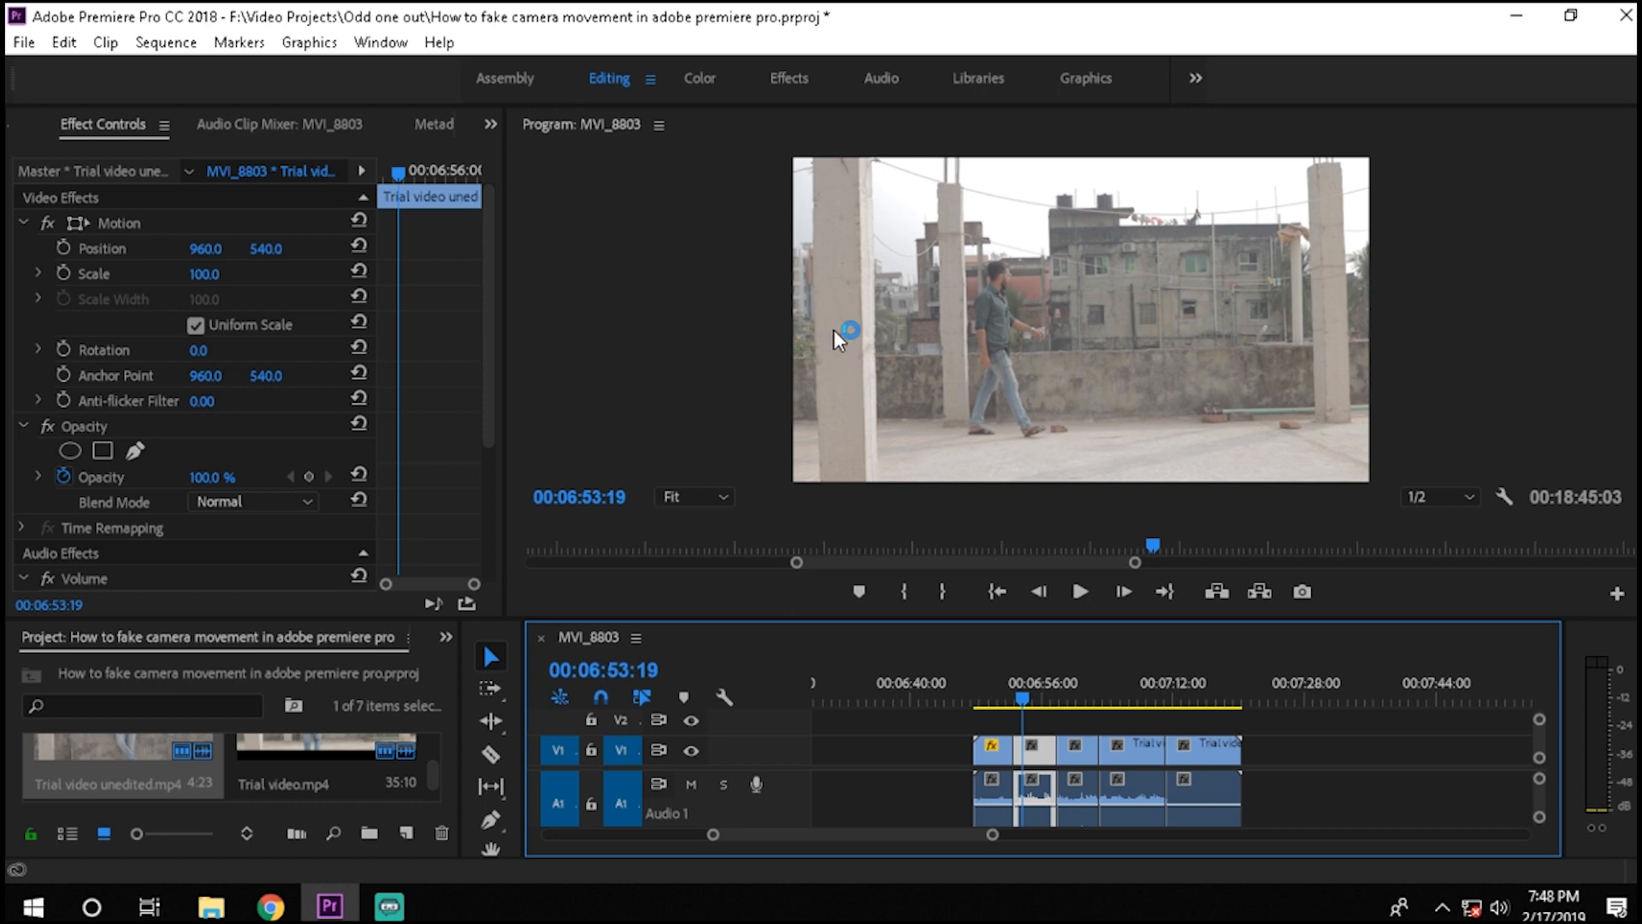
pyautogui.moveTo(952, 337)
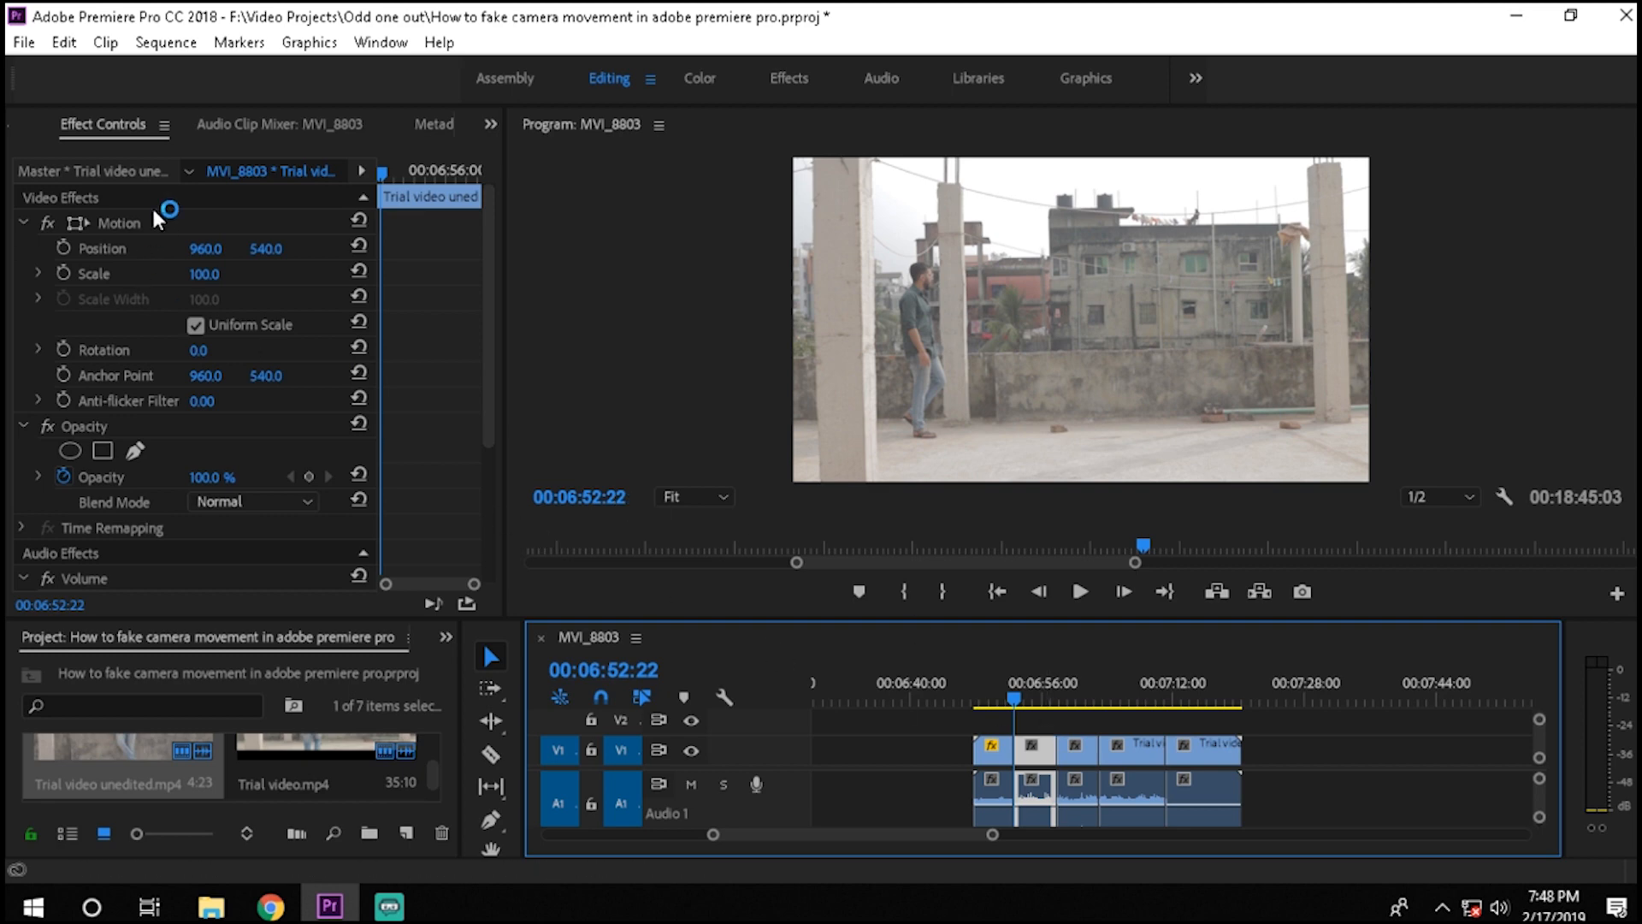
# Scale the second clip to 150 and keyframe Position sliding from about 1431.9 to 492.1.
pyautogui.doubleClick(205, 274)
pyautogui.write('150')
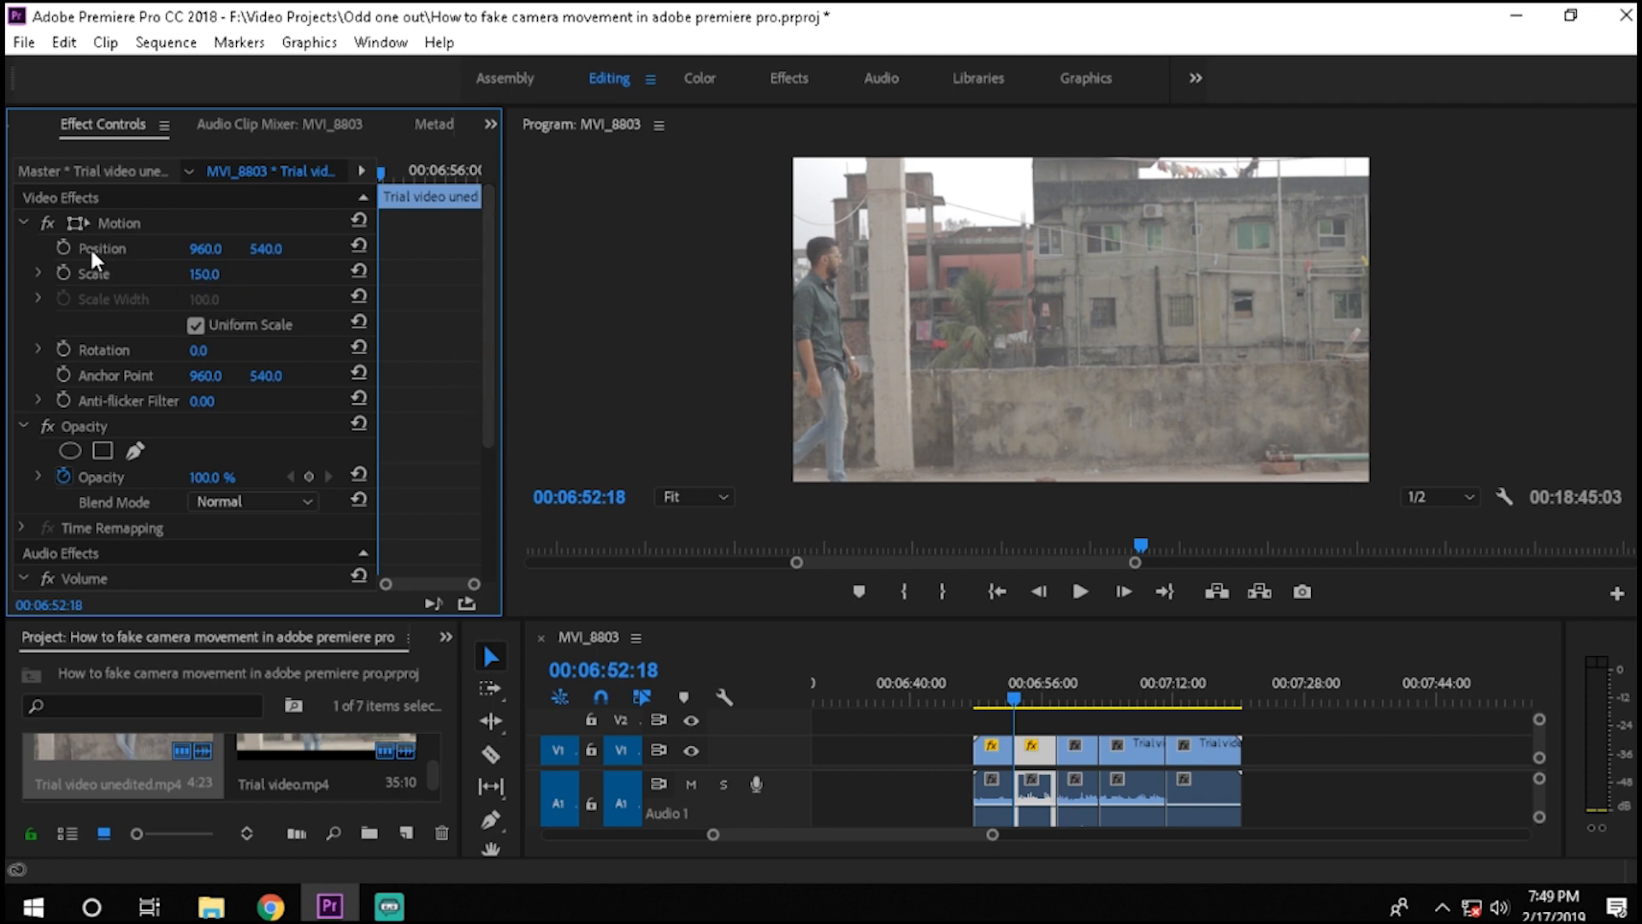
pyautogui.moveTo(63, 251)
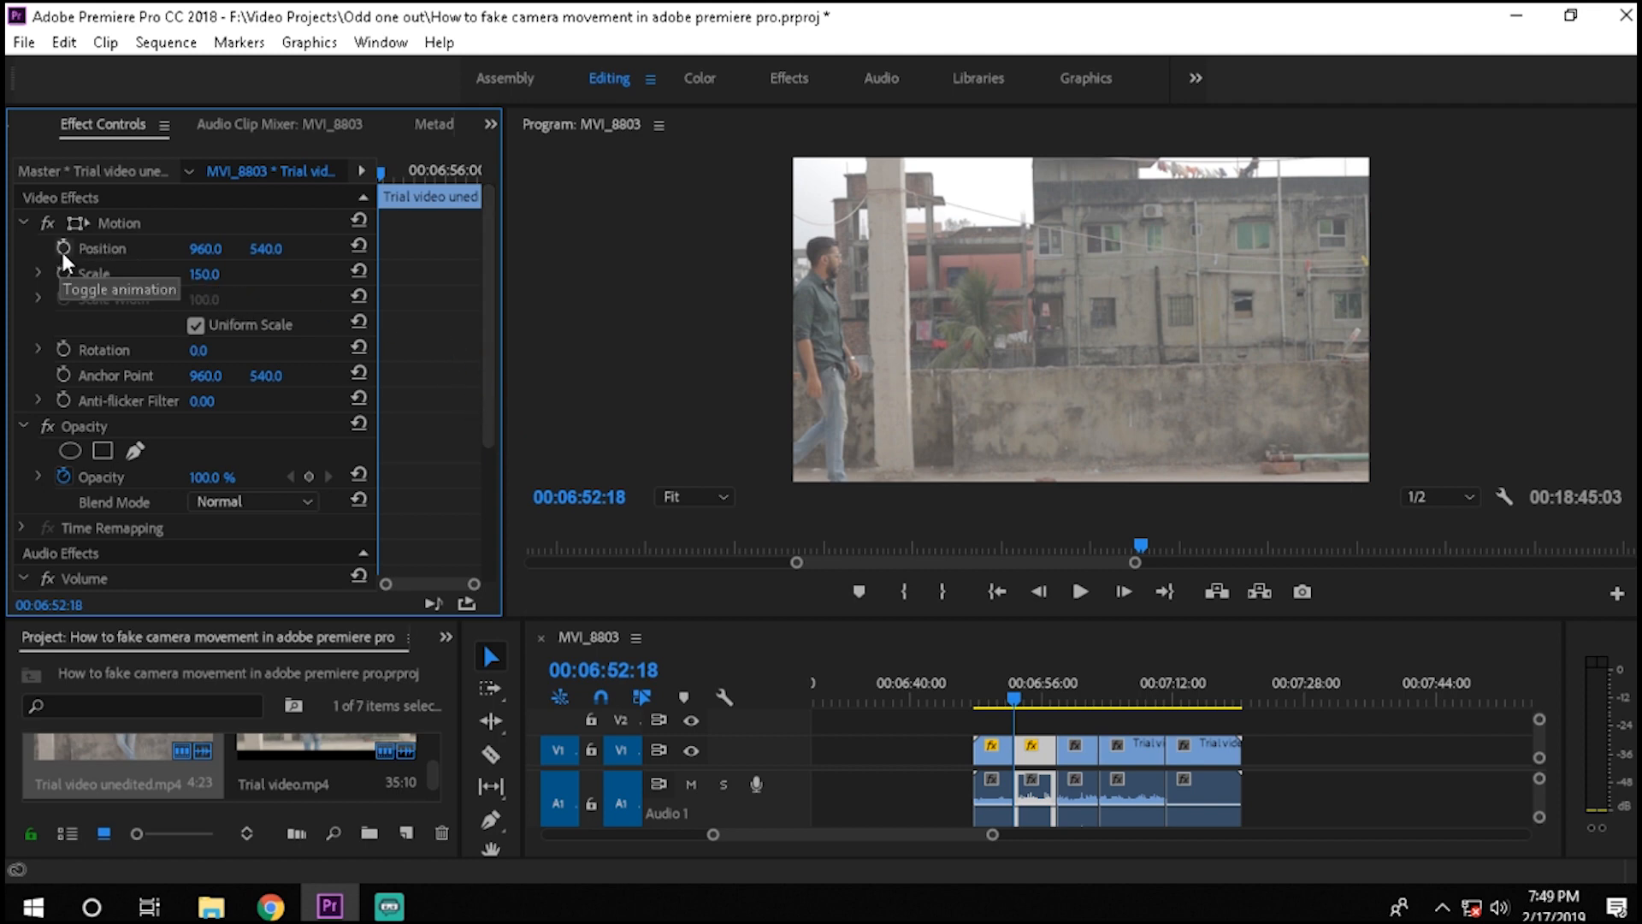
pyautogui.click(63, 249)
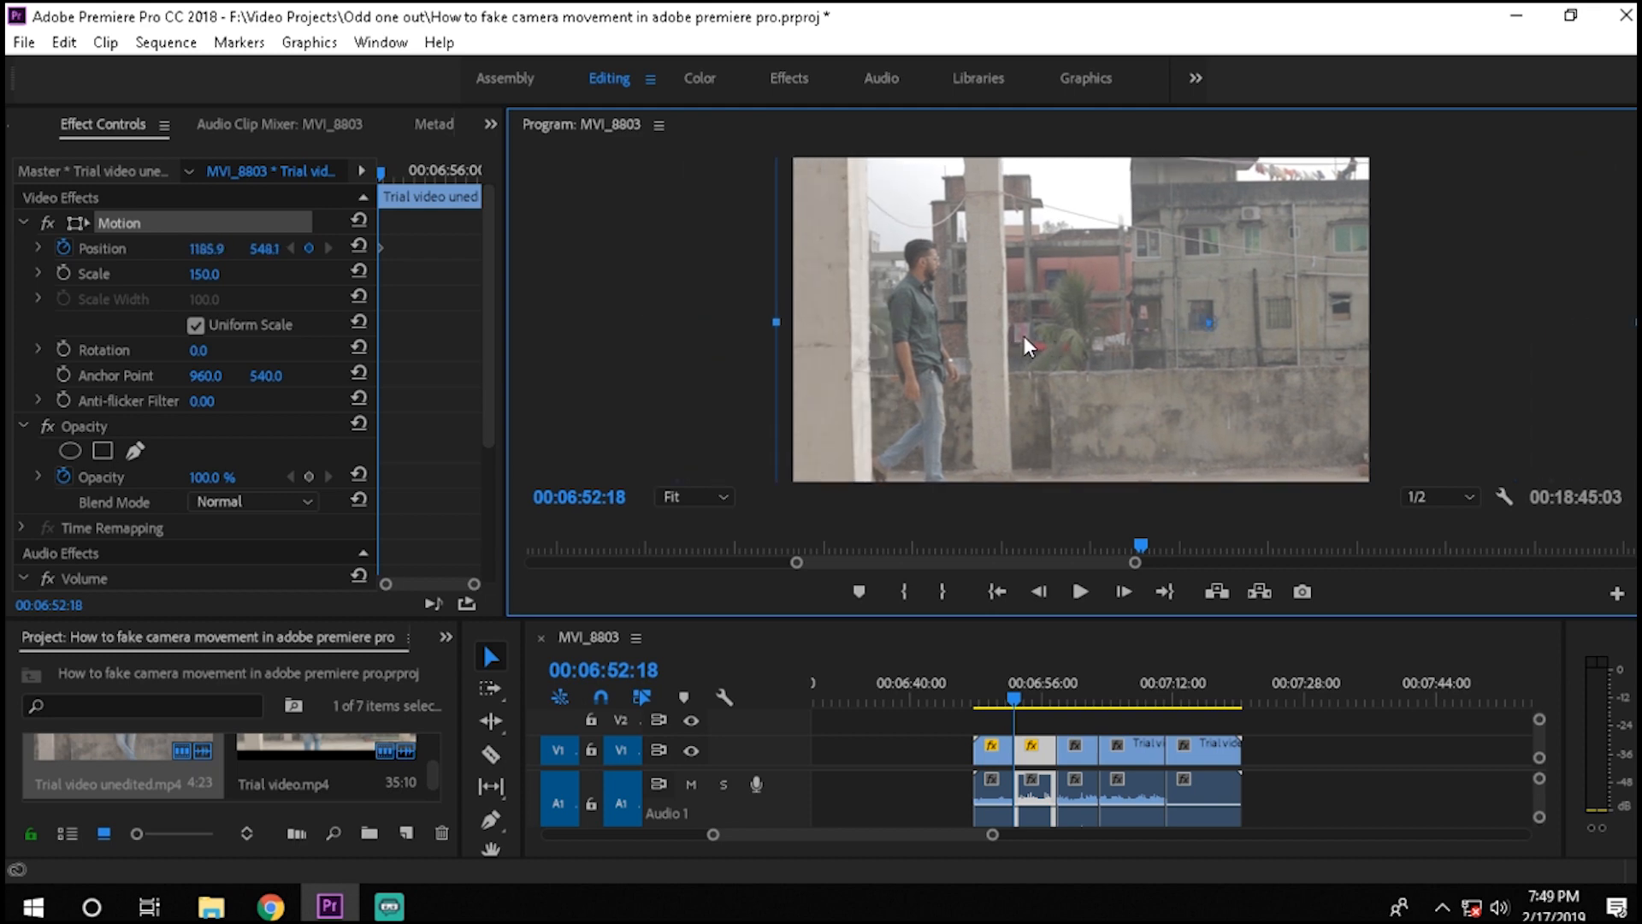
pyautogui.moveTo(1027, 346); pyautogui.dragTo(1013, 345)
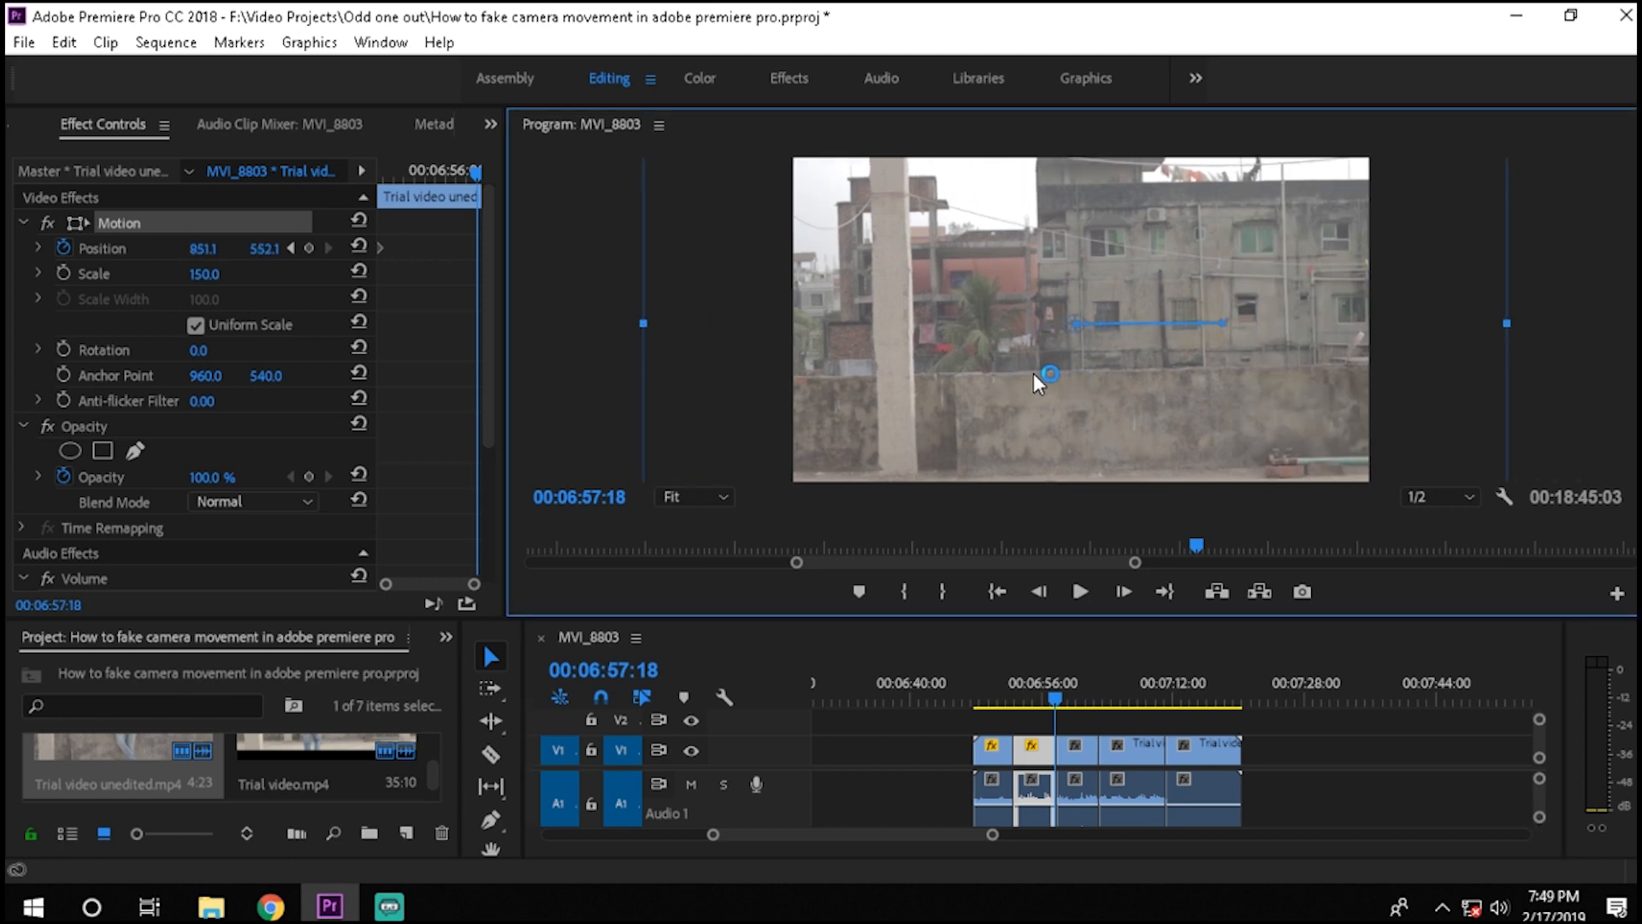
pyautogui.moveTo(1047, 378); pyautogui.dragTo(922, 388)
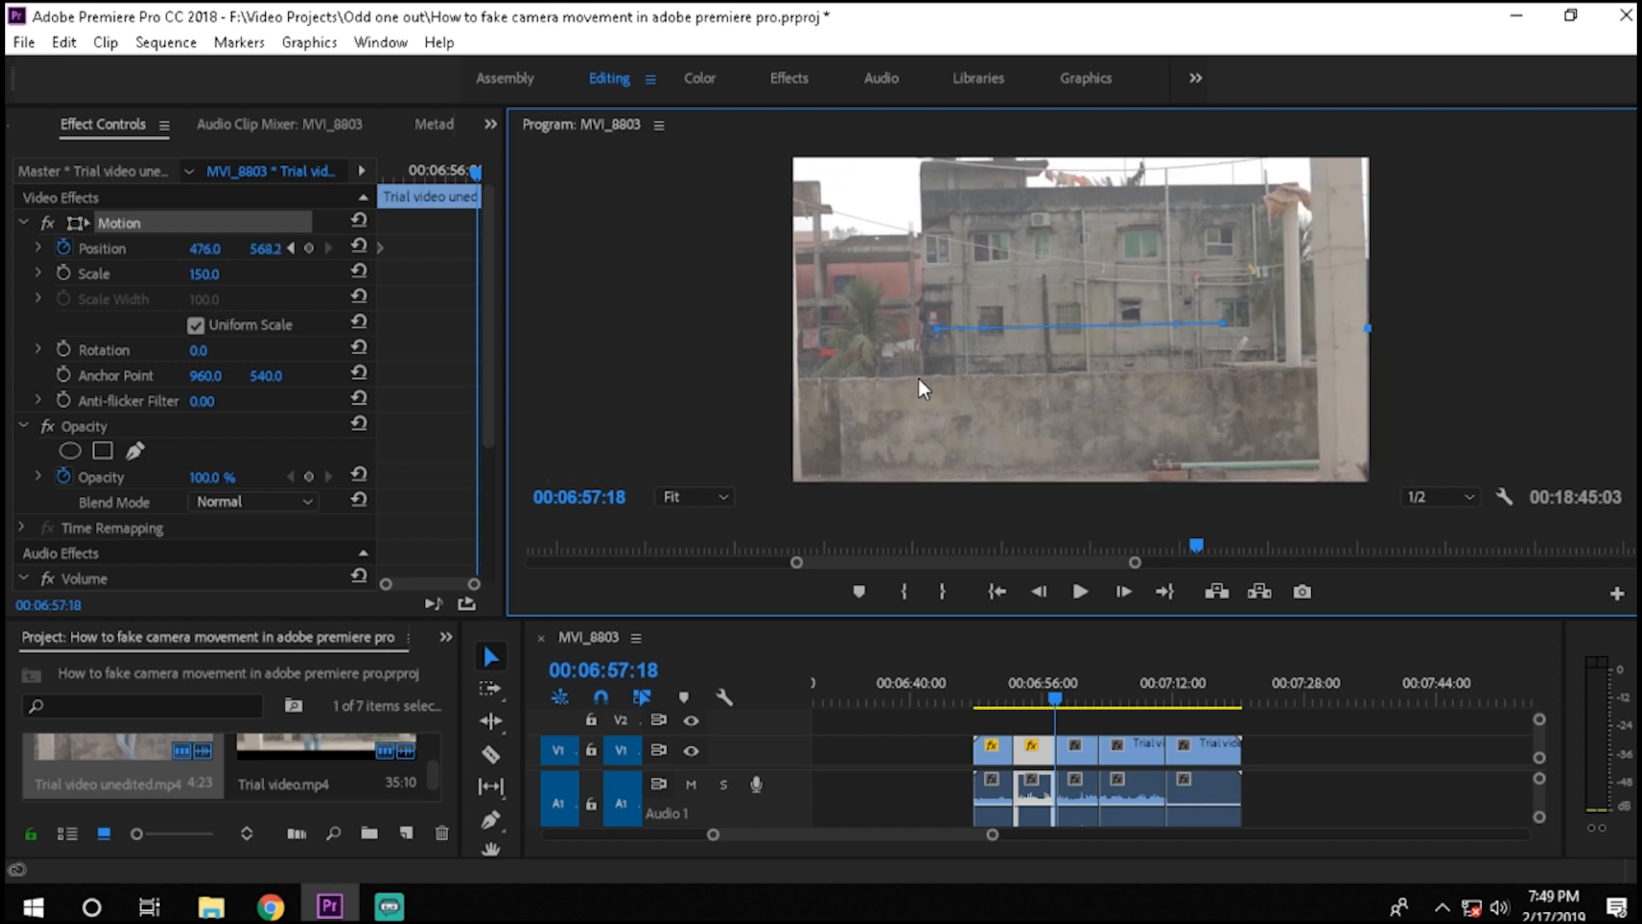
# Scrub the second clip from its start to preview the sideways slide.
pyautogui.click(1024, 701)
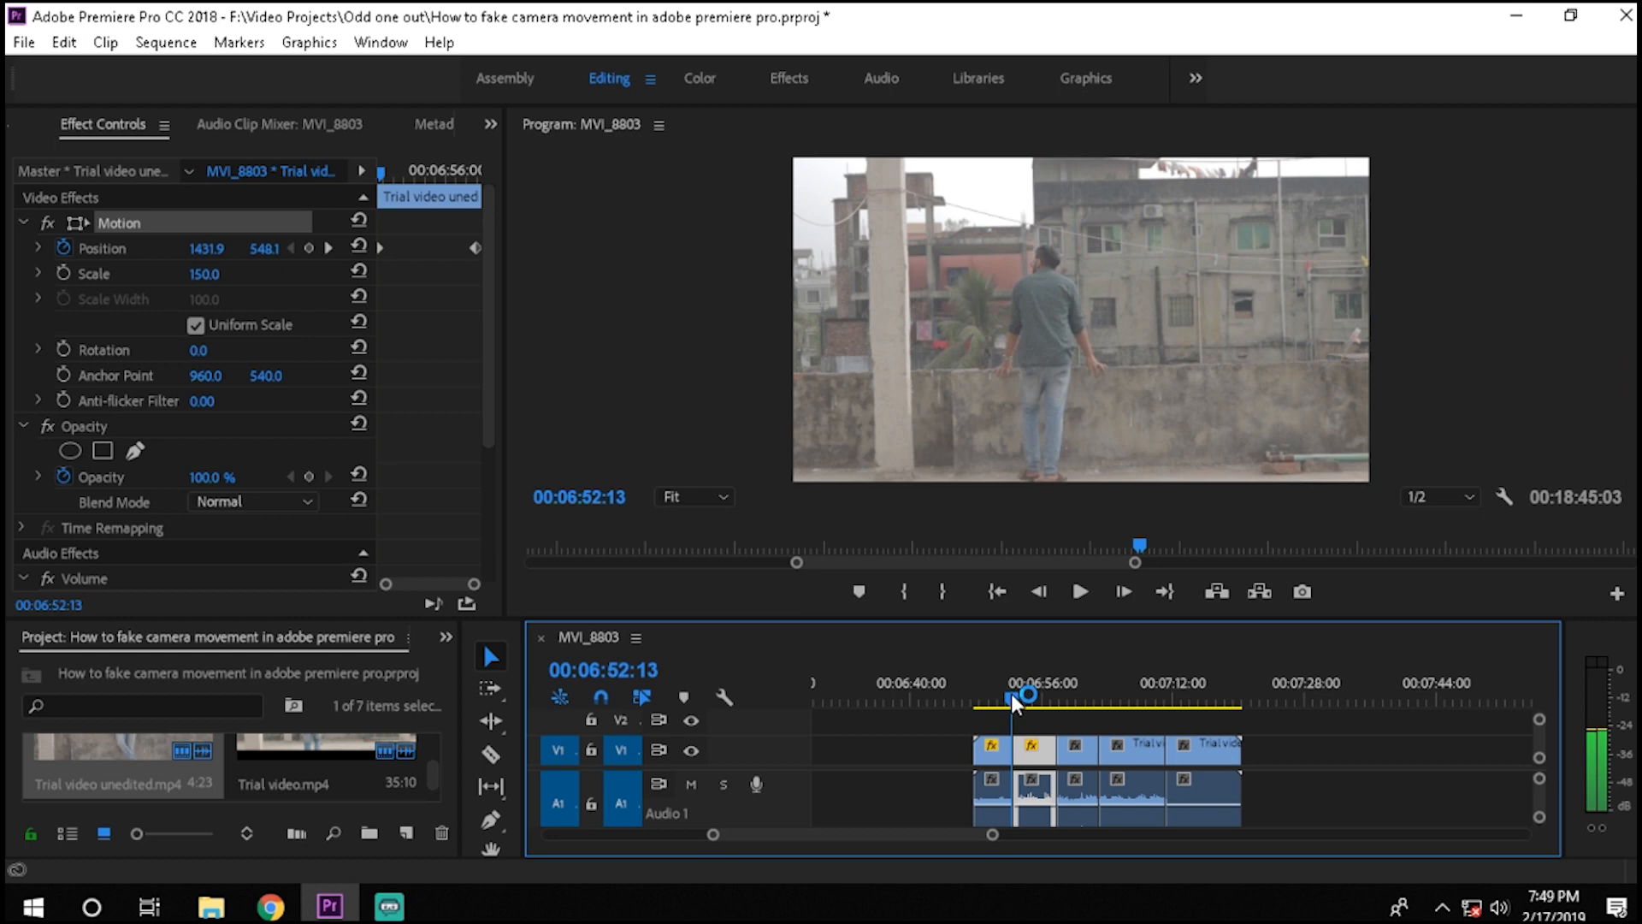
pyautogui.click(1029, 703)
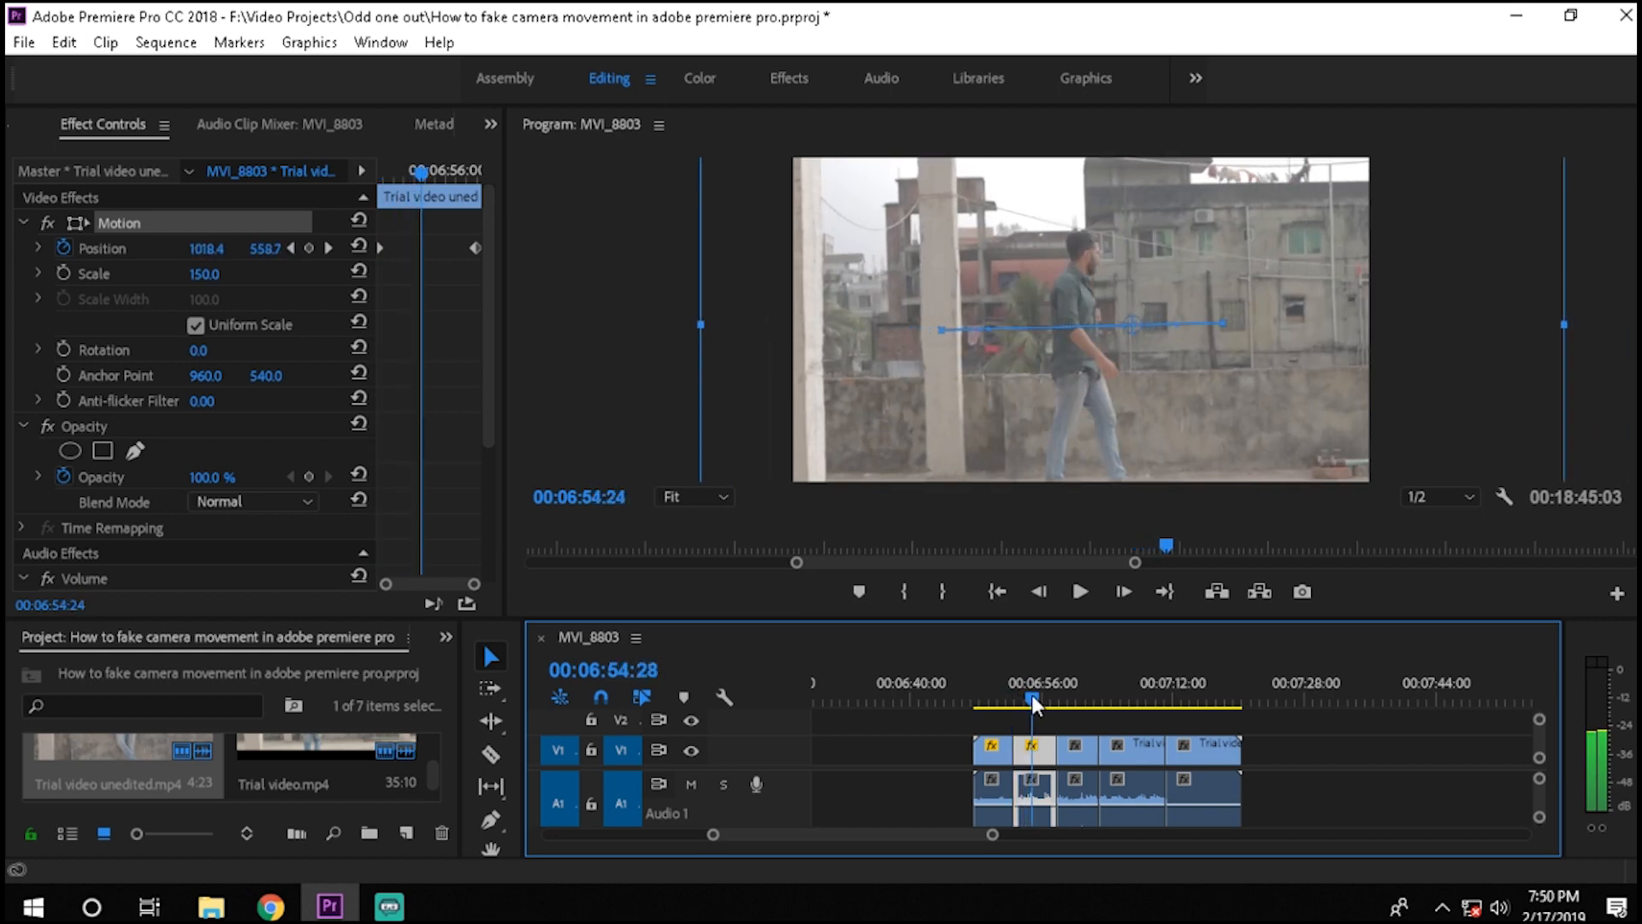
pyautogui.moveTo(1032, 700); pyautogui.dragTo(1060, 699)
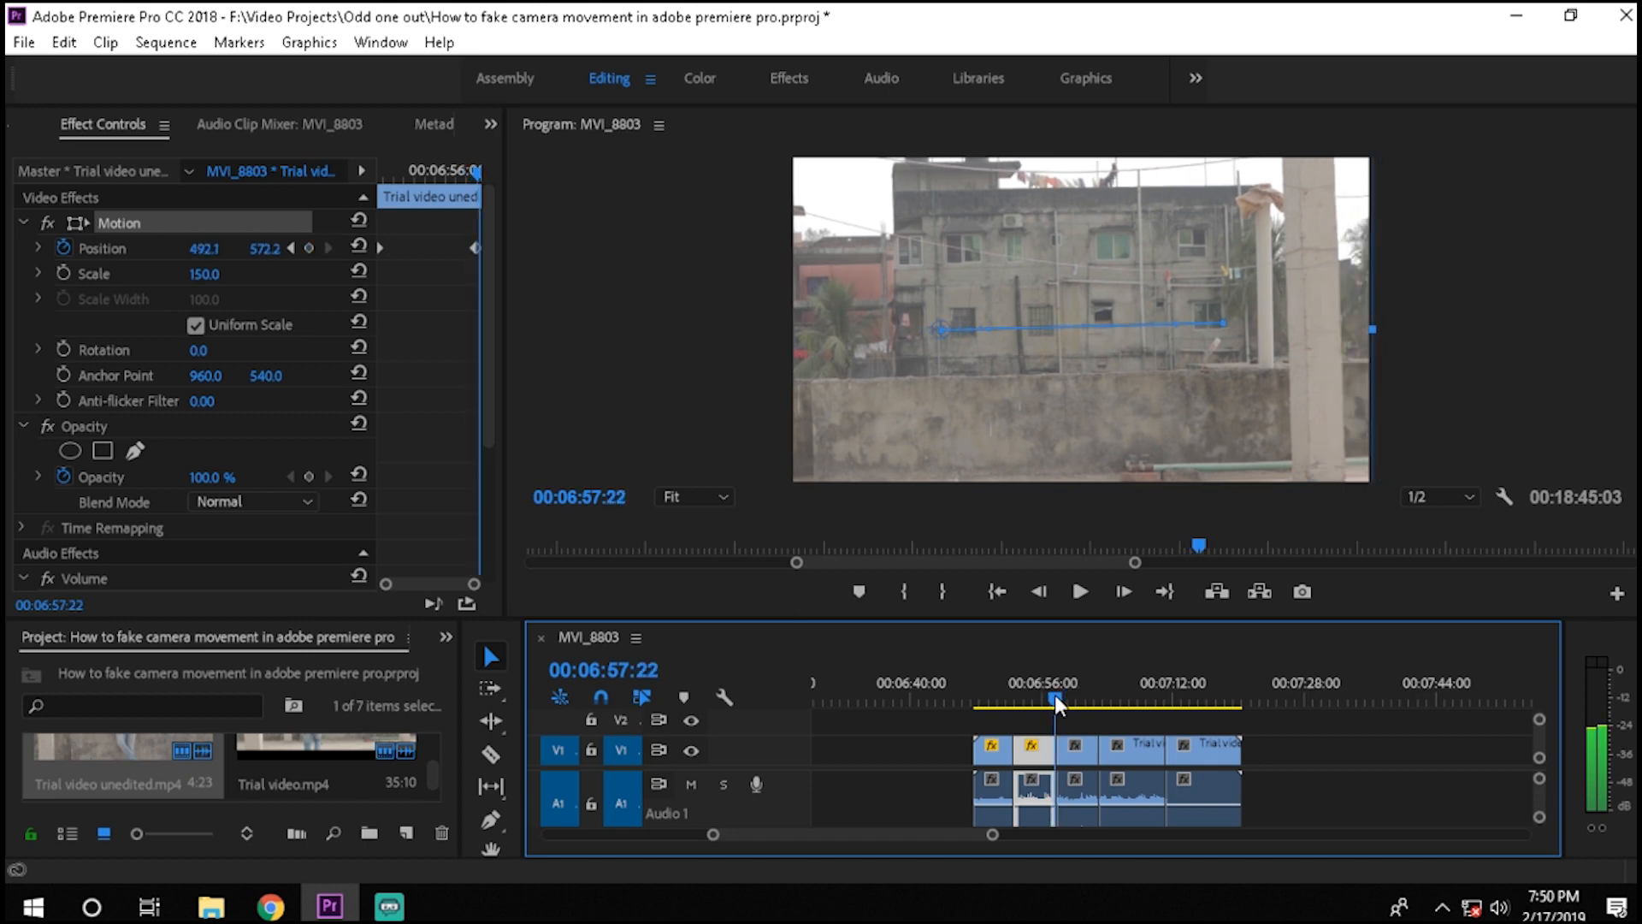
pyautogui.moveTo(1056, 696); pyautogui.dragTo(1088, 696)
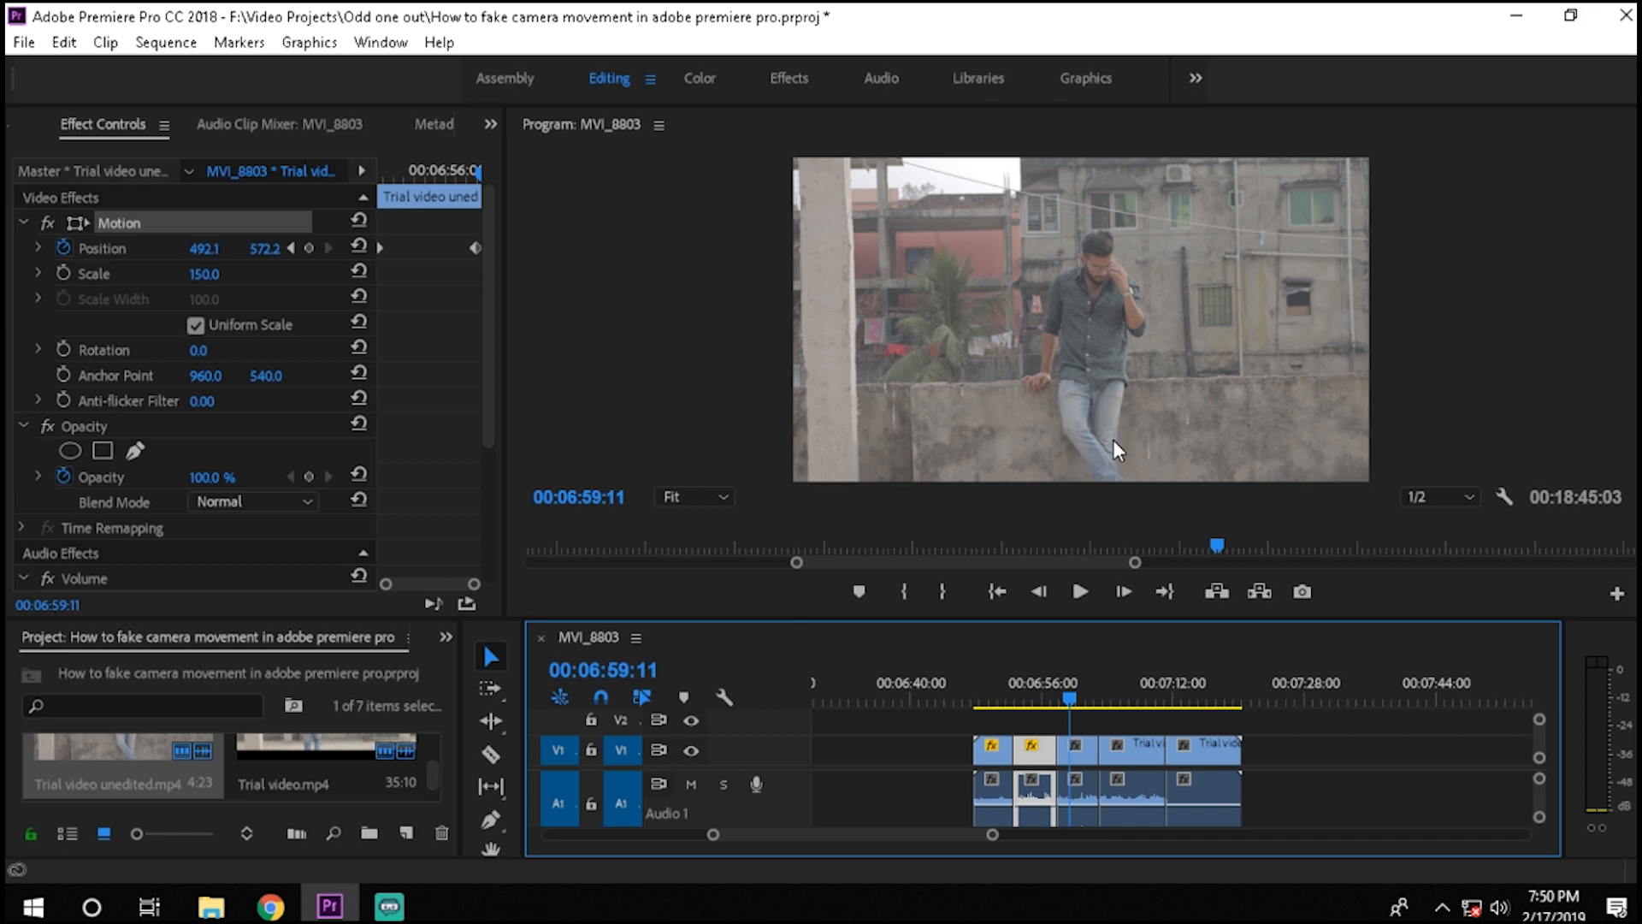
# Keyframe the third clip's vertical Position from 540 to about 423 so it slides upward.
pyautogui.click(1091, 275)
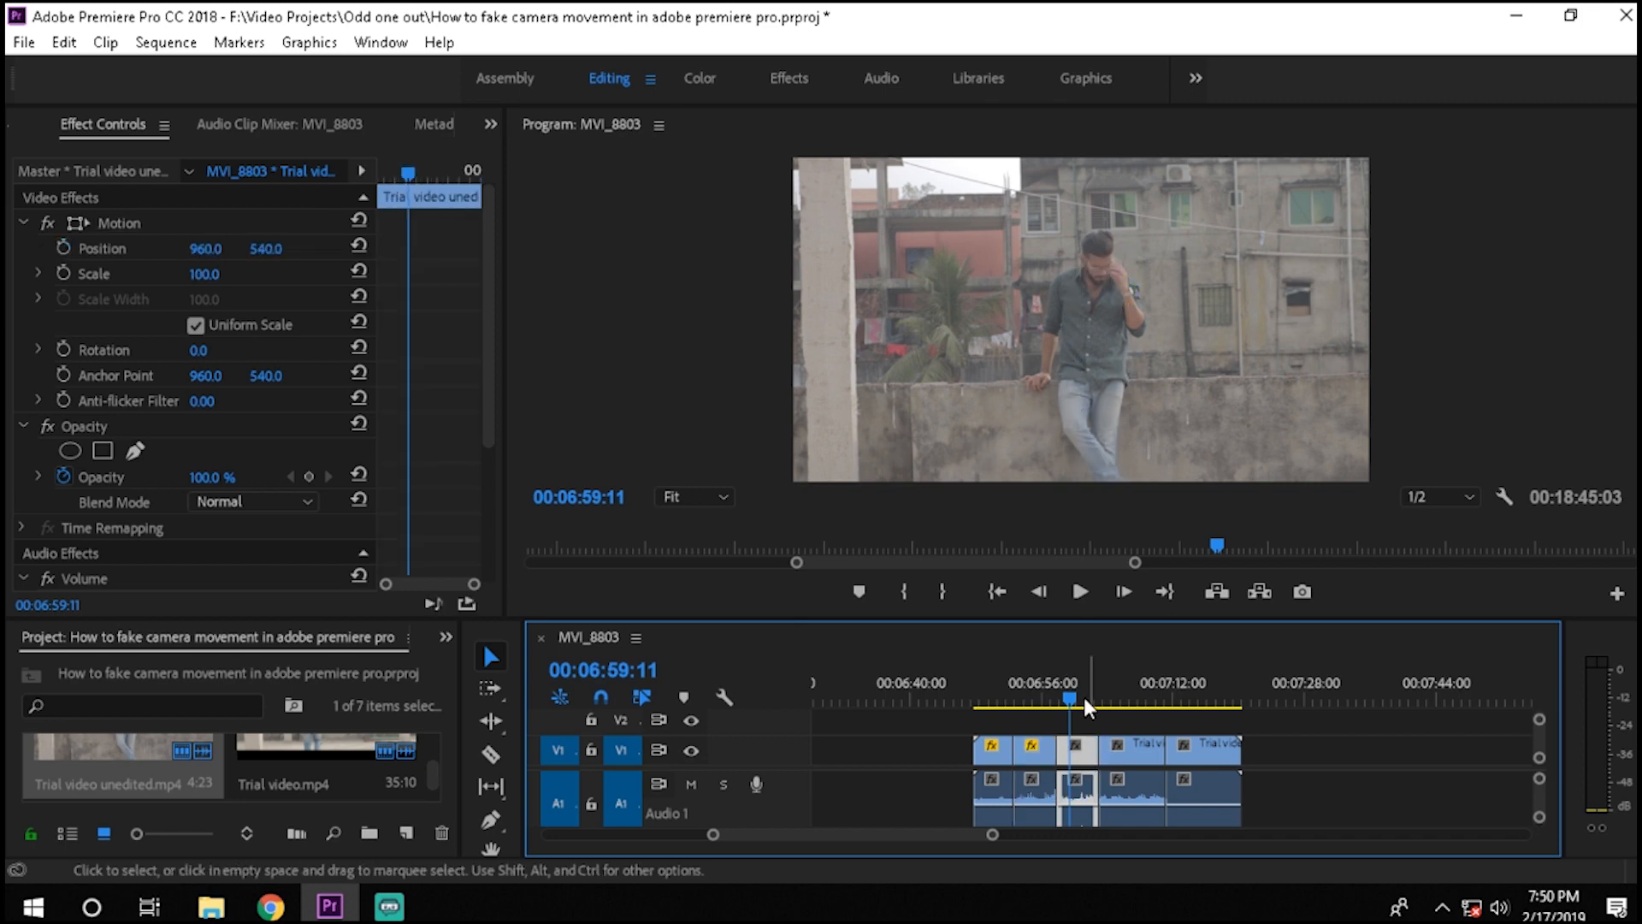
pyautogui.moveTo(1068, 701); pyautogui.dragTo(1058, 701)
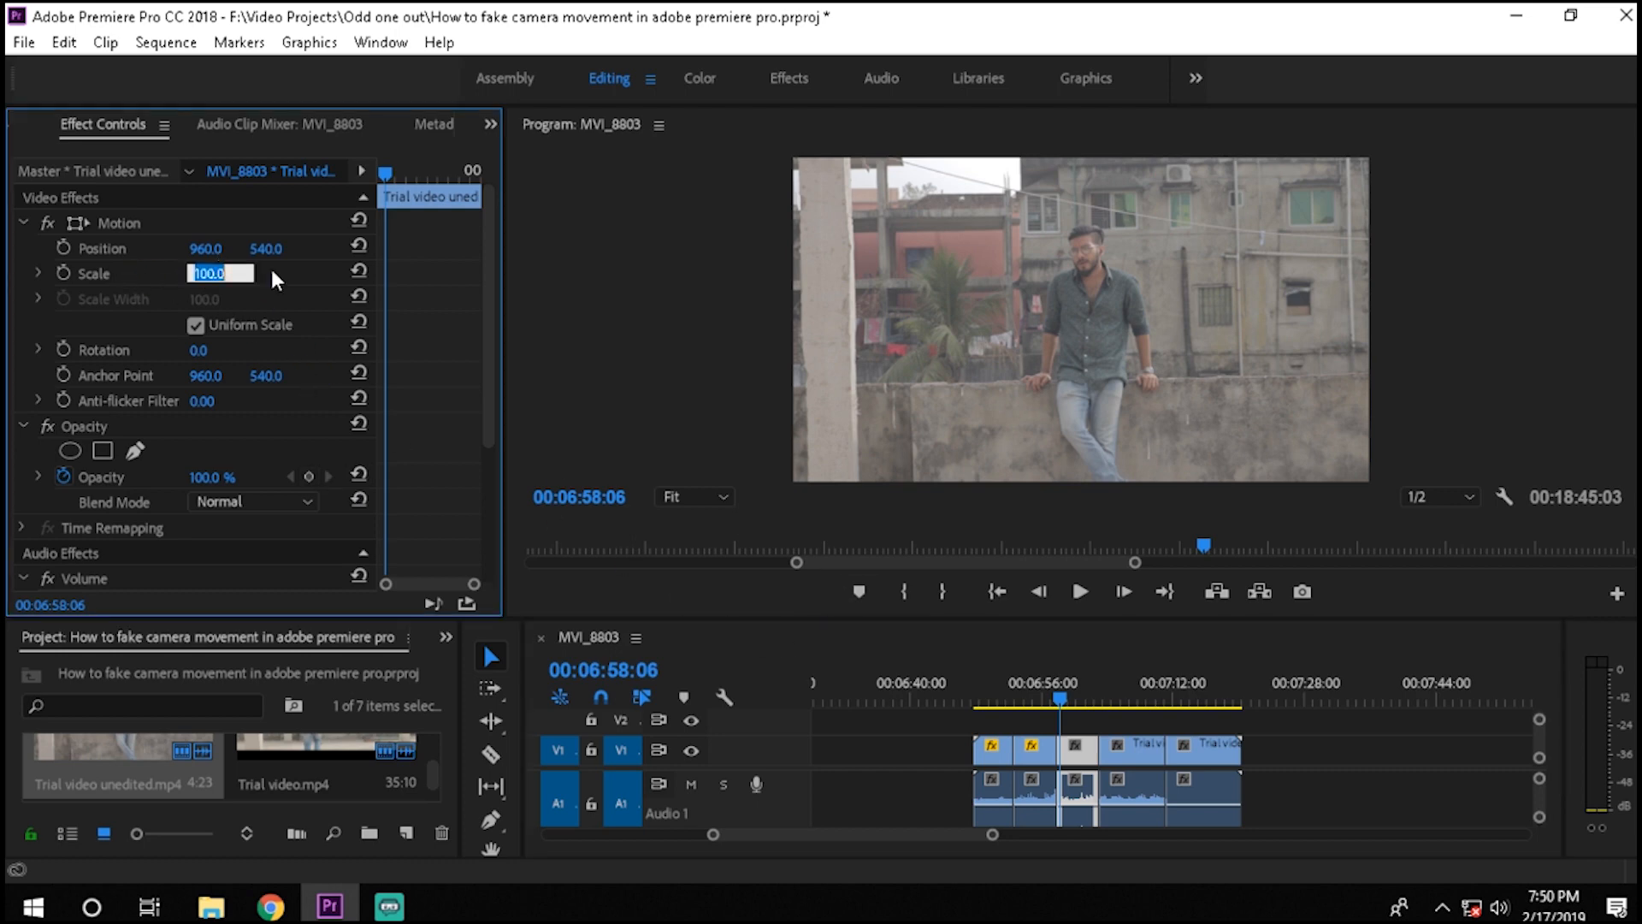
pyautogui.write('1')
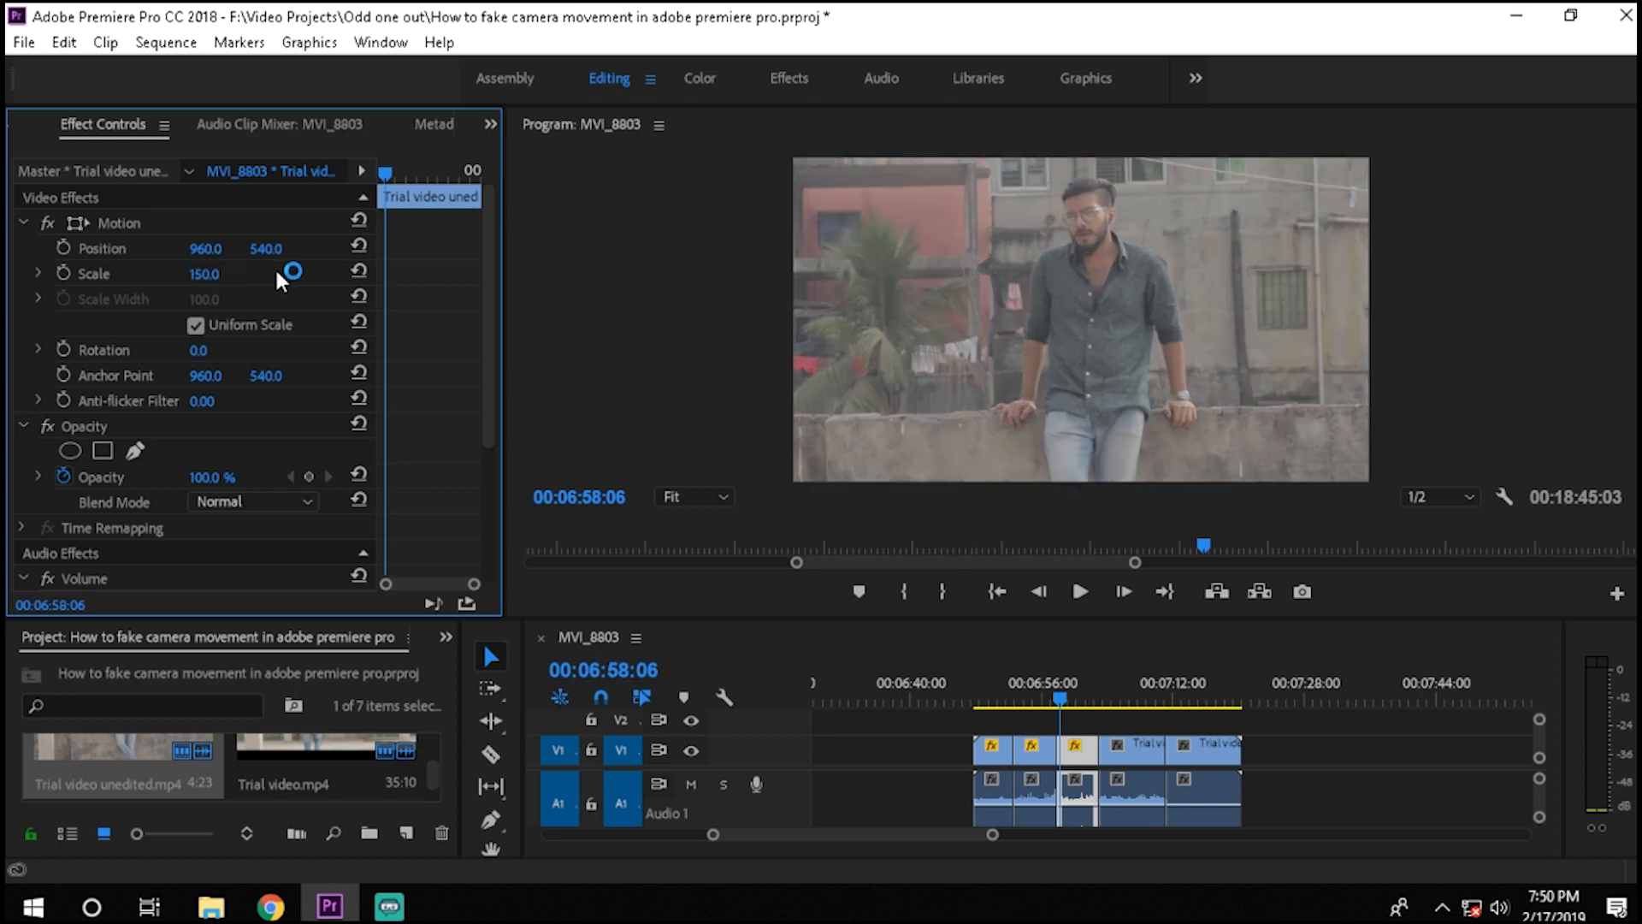
pyautogui.moveTo(599, 370)
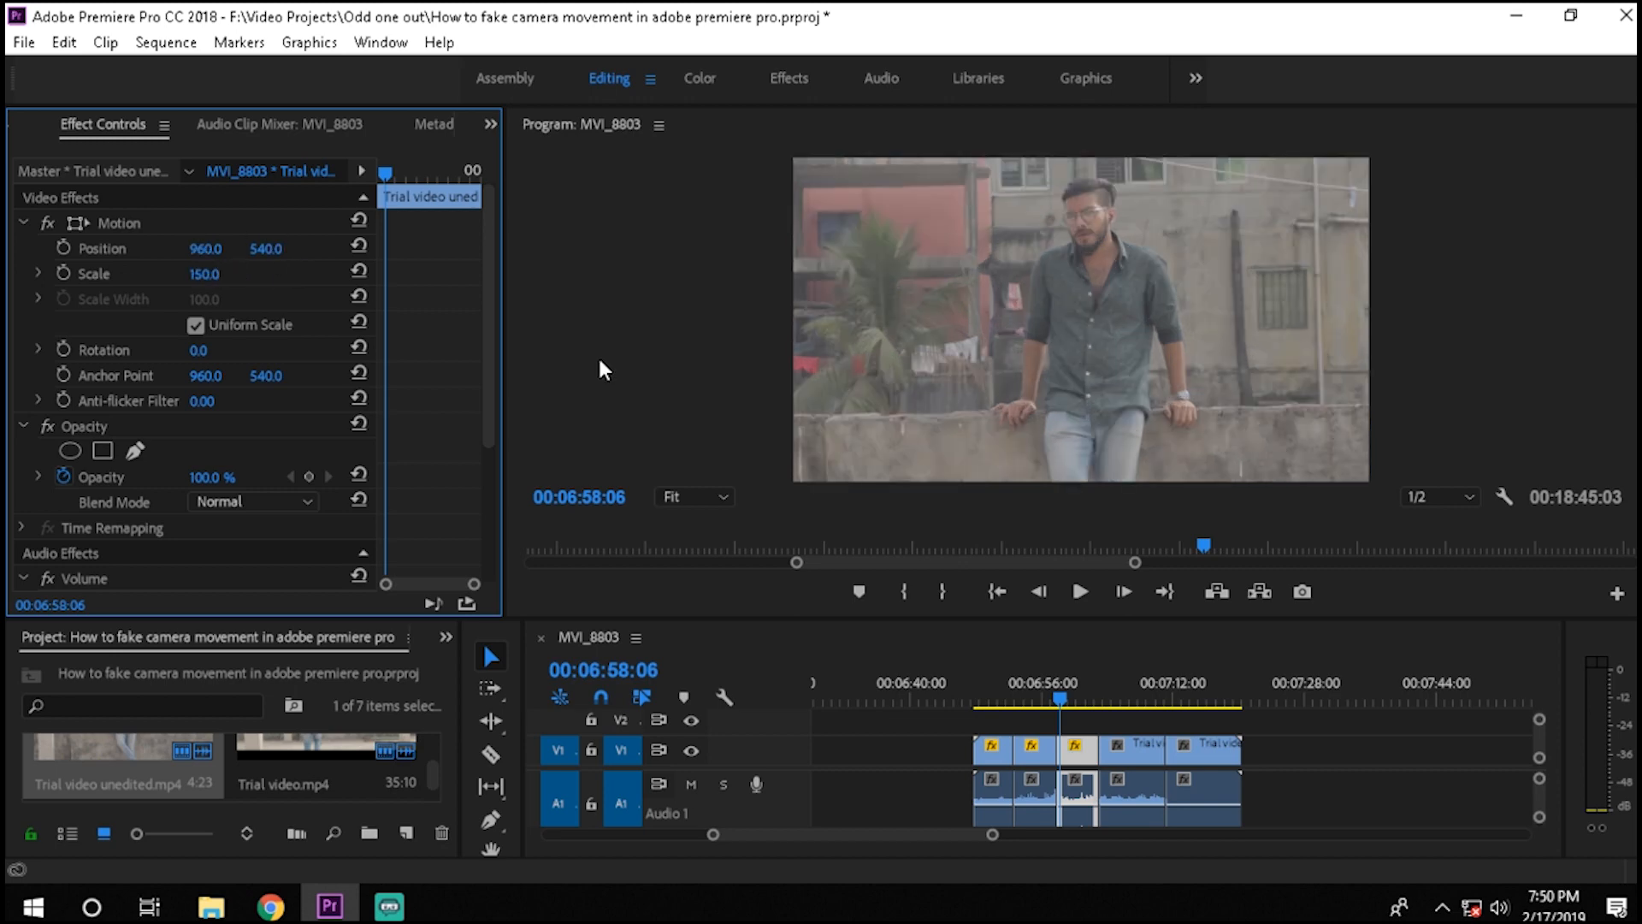
pyautogui.moveTo(70, 275)
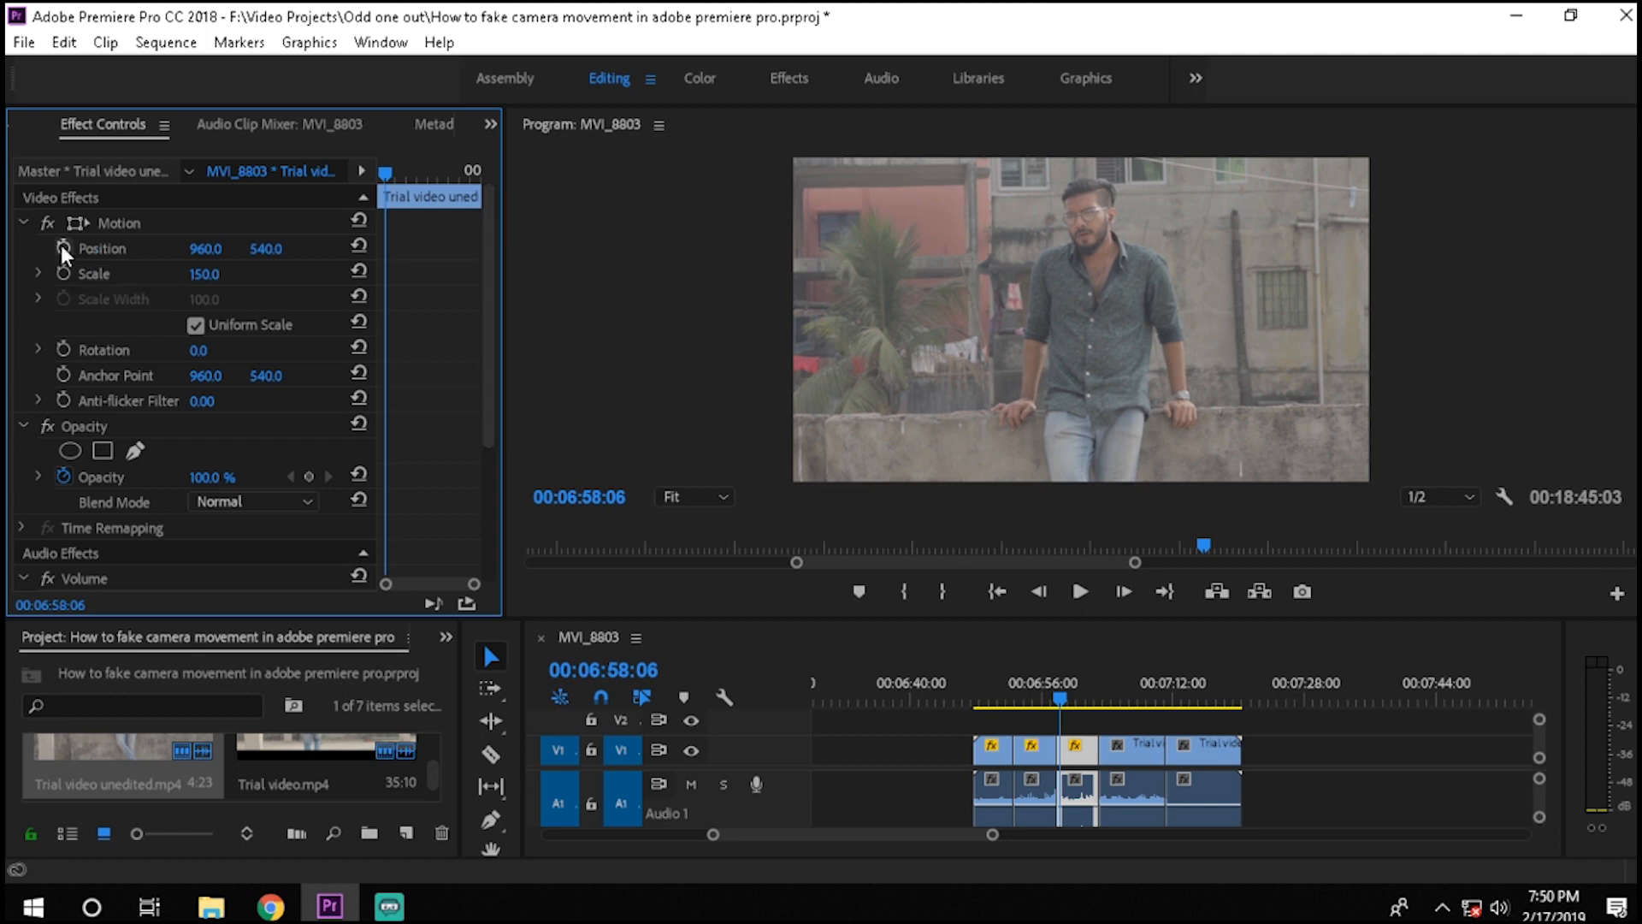
pyautogui.click(56, 248)
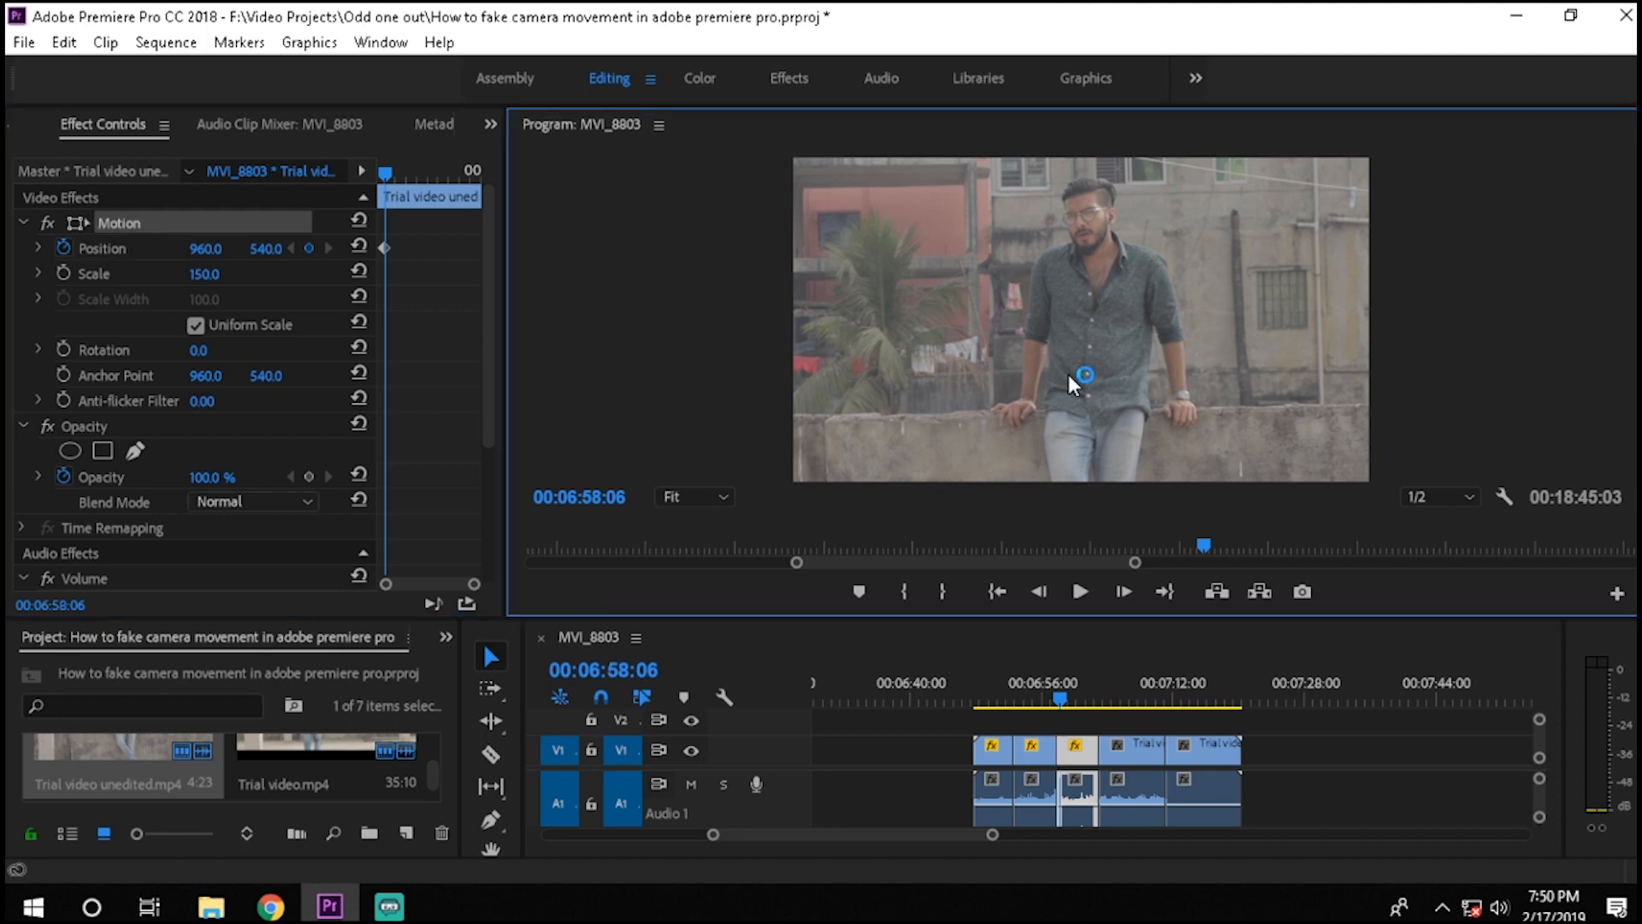
pyautogui.moveTo(1082, 374); pyautogui.dragTo(1152, 366)
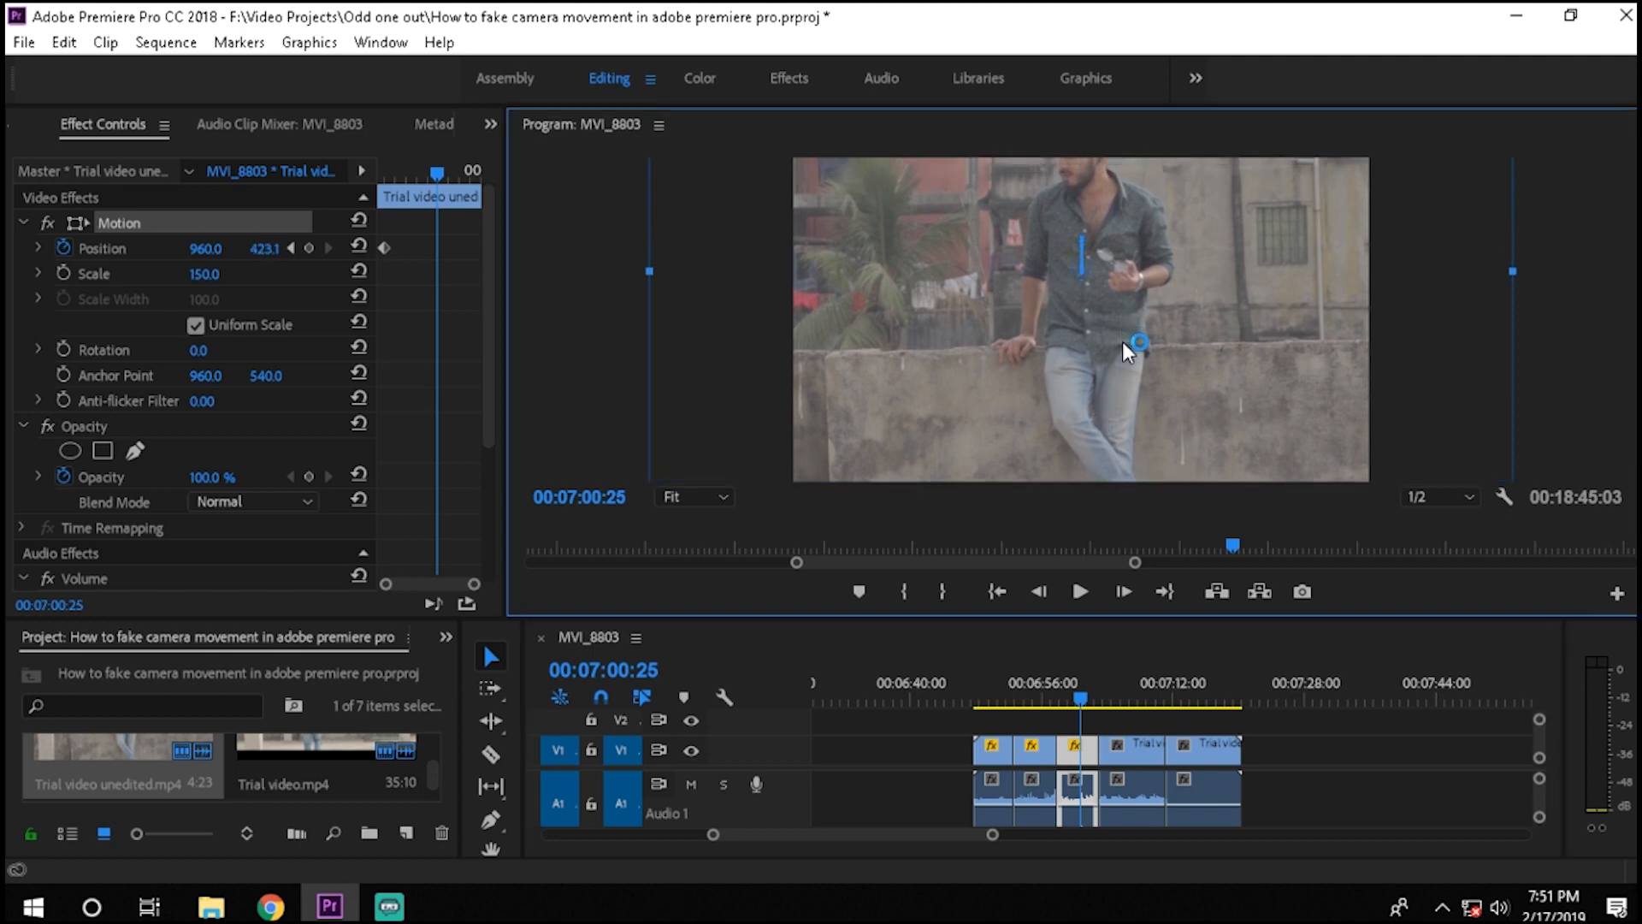
pyautogui.moveTo(1139, 342); pyautogui.dragTo(1139, 374)
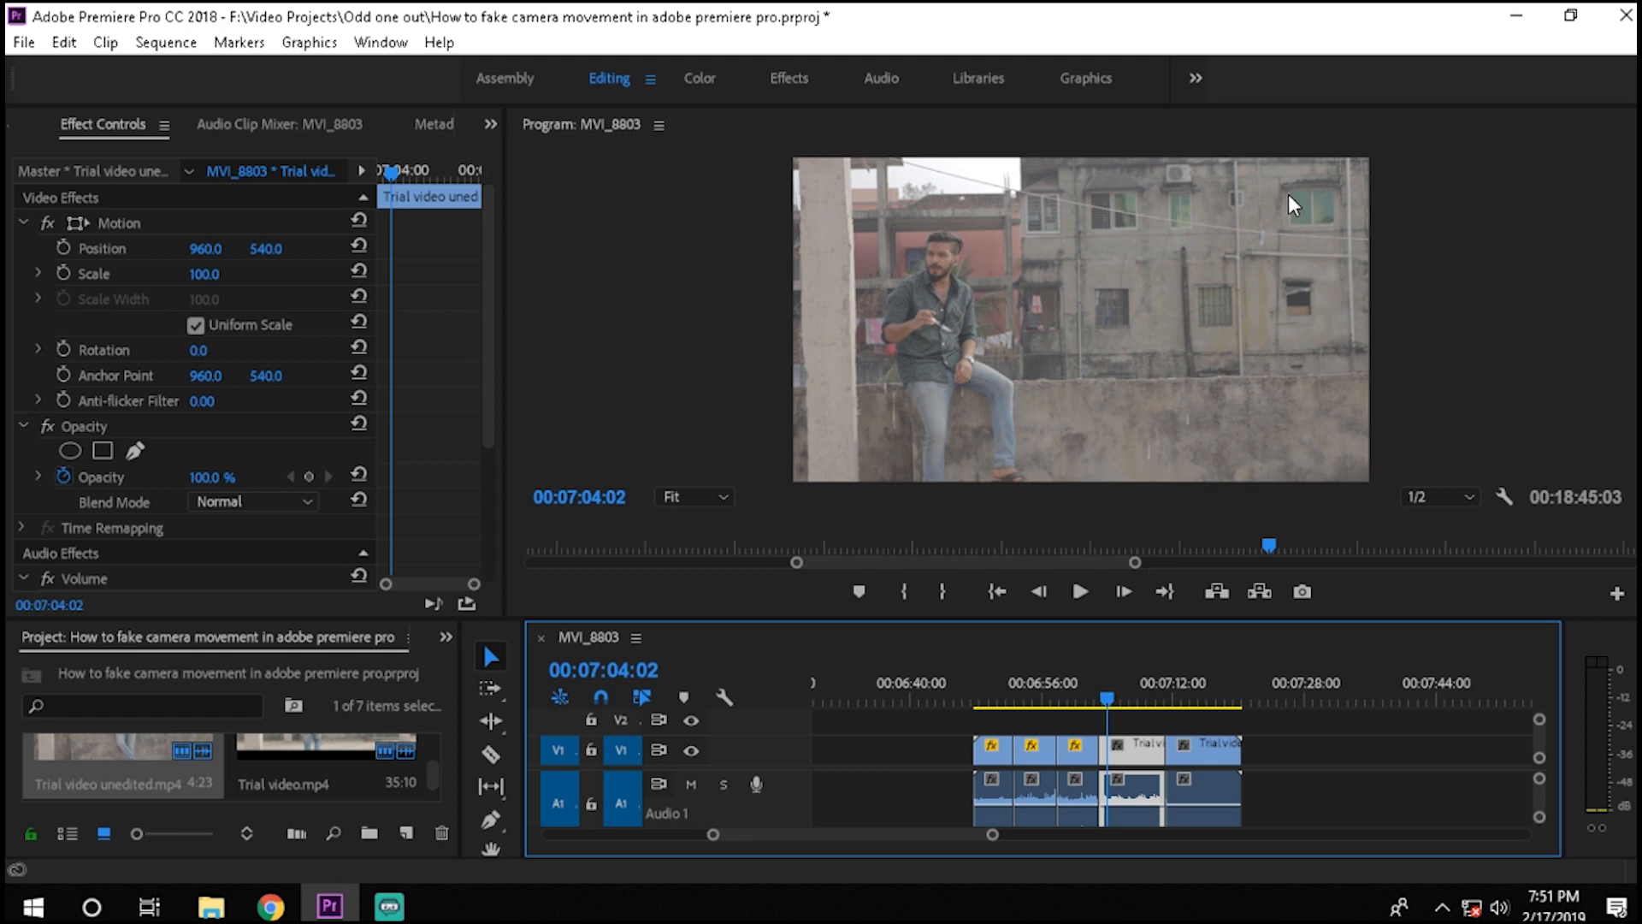
pyautogui.moveTo(1269, 331)
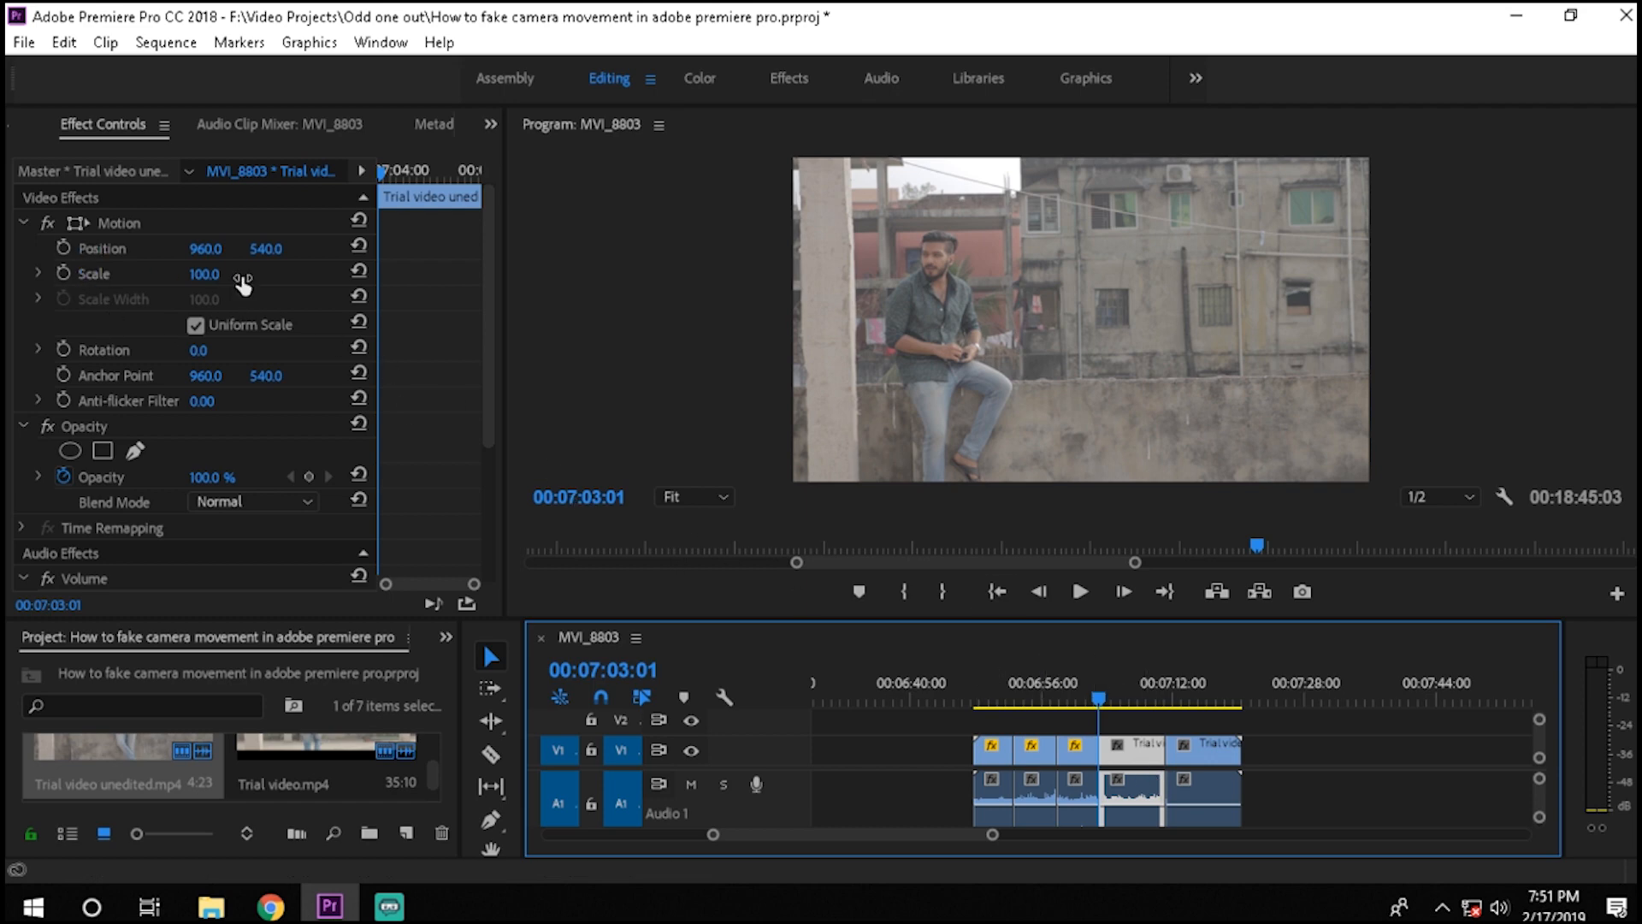
# Scale the man-on-wall clip to 120 and keyframe horizontal Position from about 774.5 to 1149.6.
pyautogui.doubleClick(205, 274)
pyautogui.write('120')
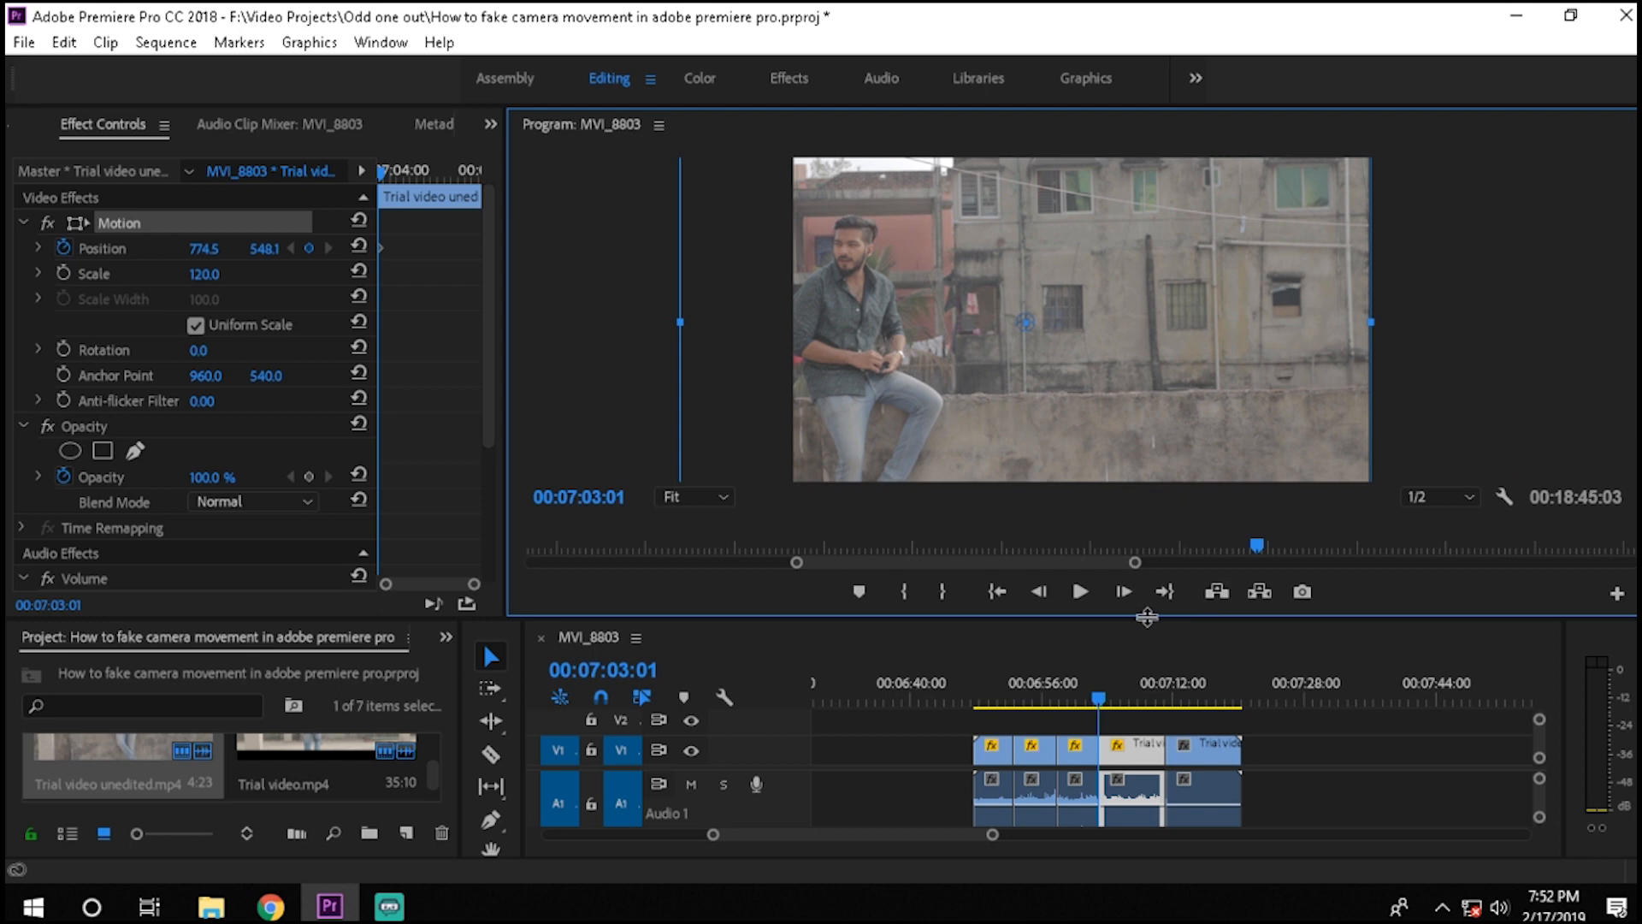
pyautogui.click(1138, 710)
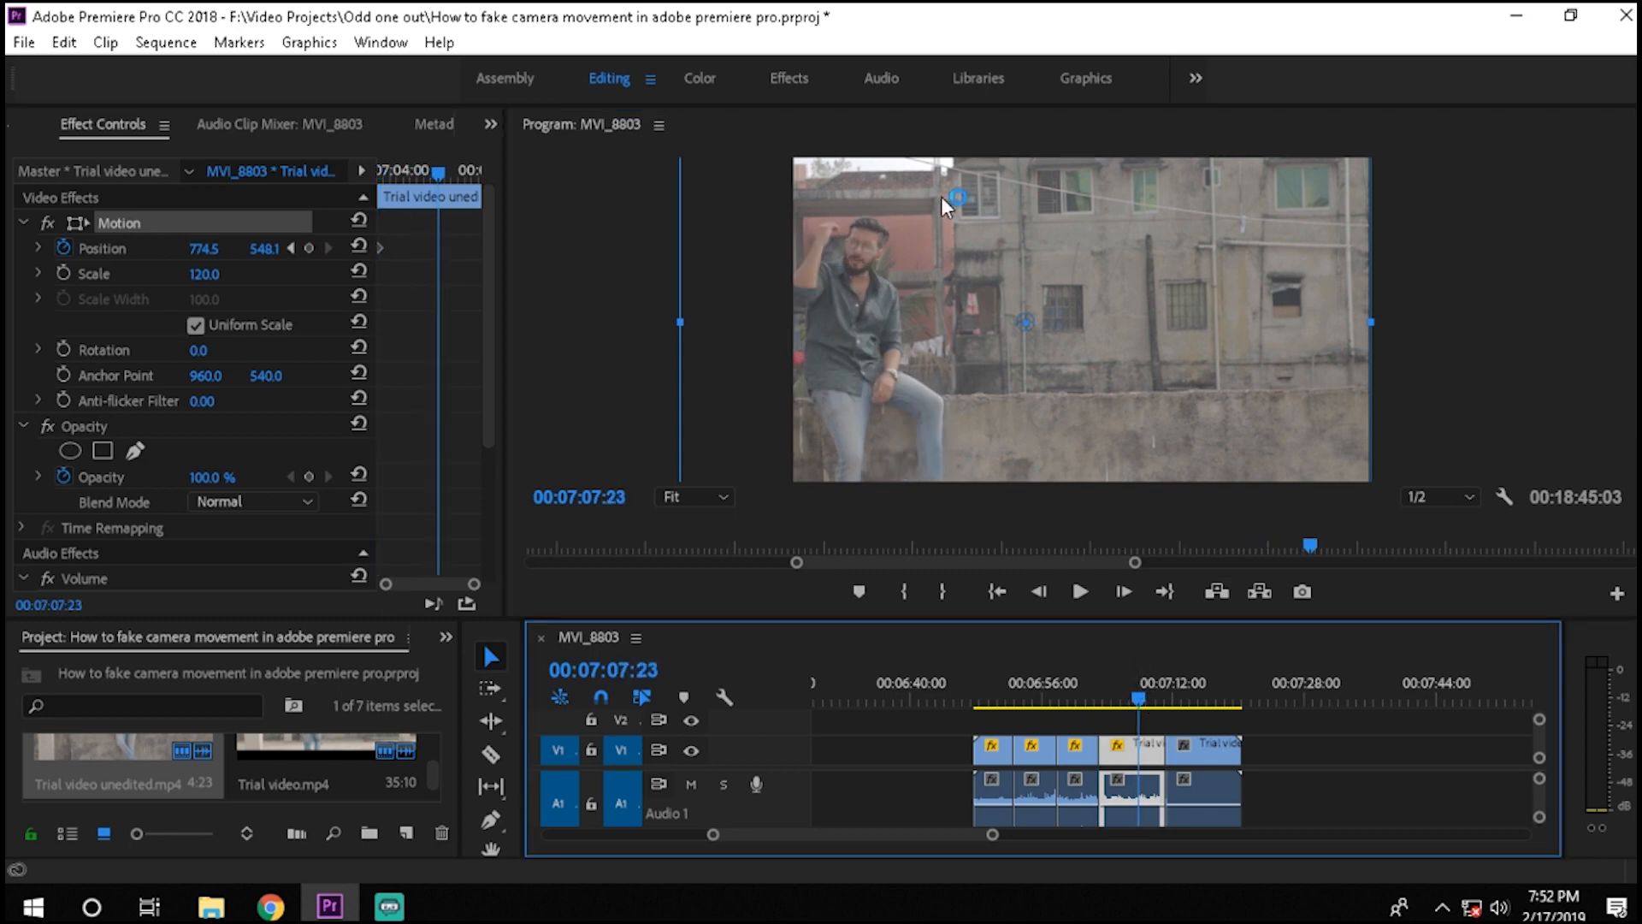
pyautogui.moveTo(942, 206); pyautogui.dragTo(1022, 337)
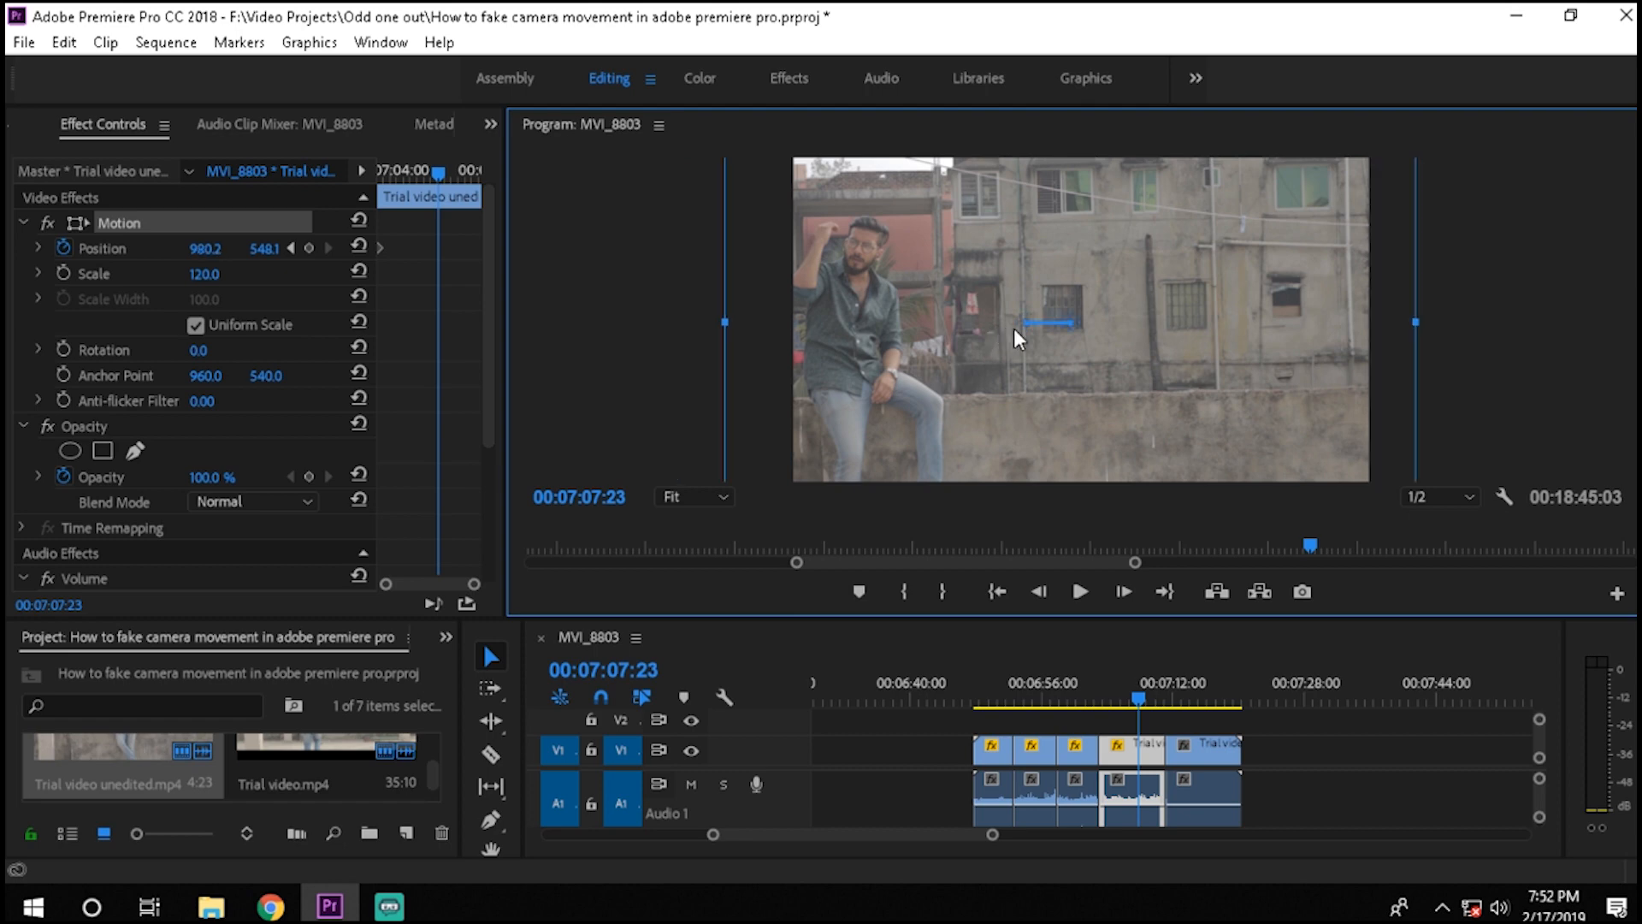
pyautogui.moveTo(1018, 337); pyautogui.dragTo(1053, 337)
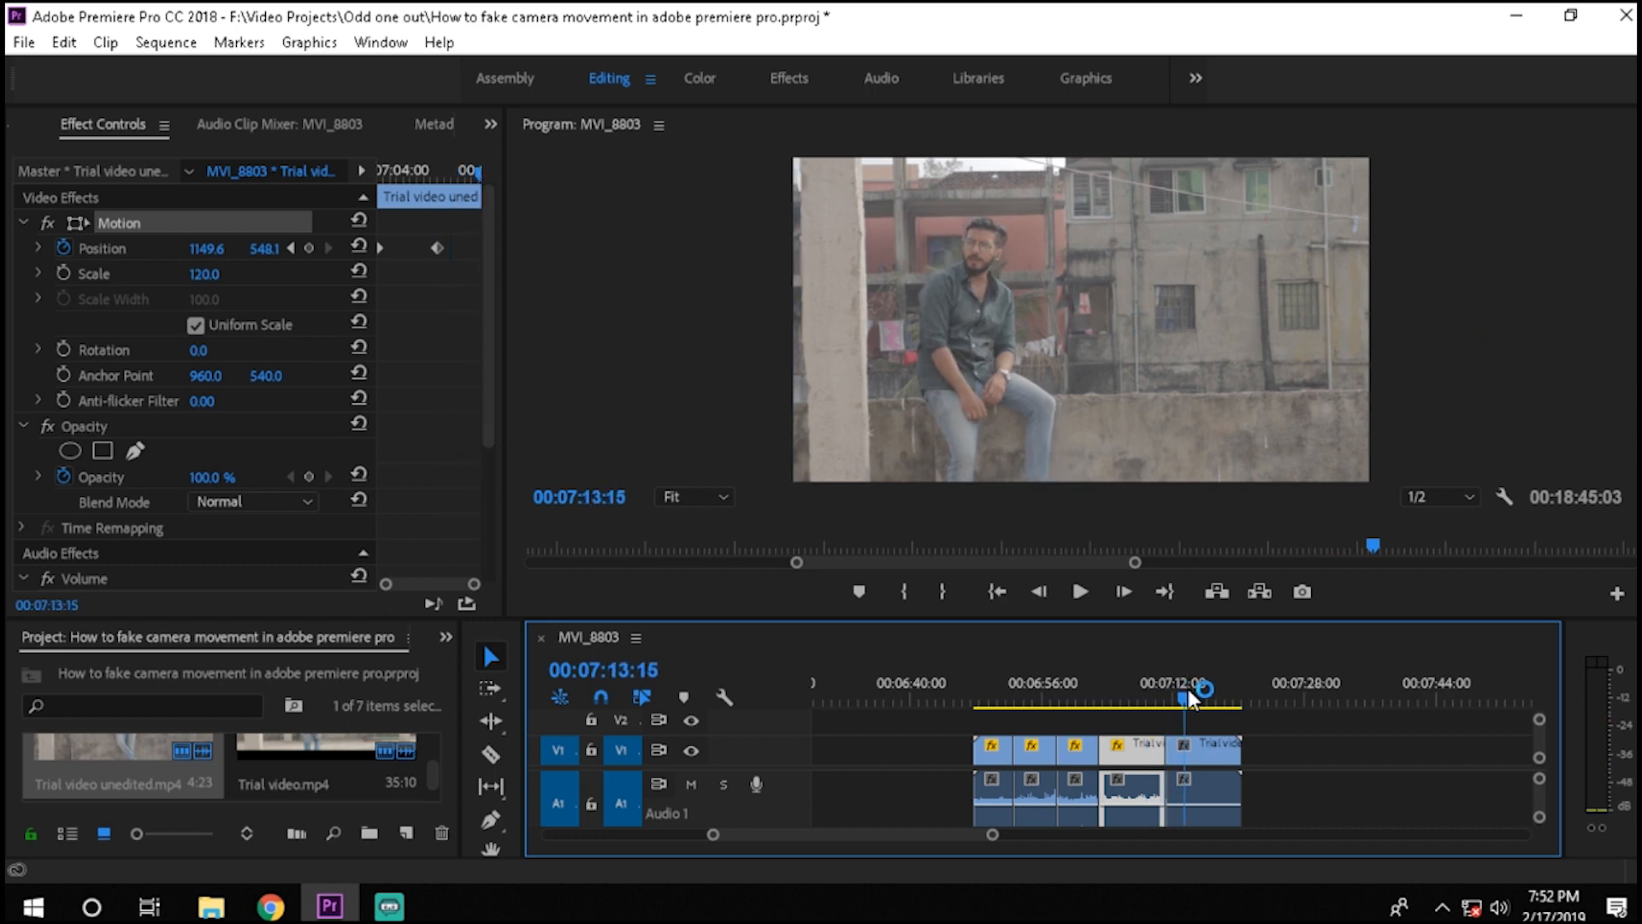
# Select the sunset sea clip and set its Scale to 125.
pyautogui.click(1205, 744)
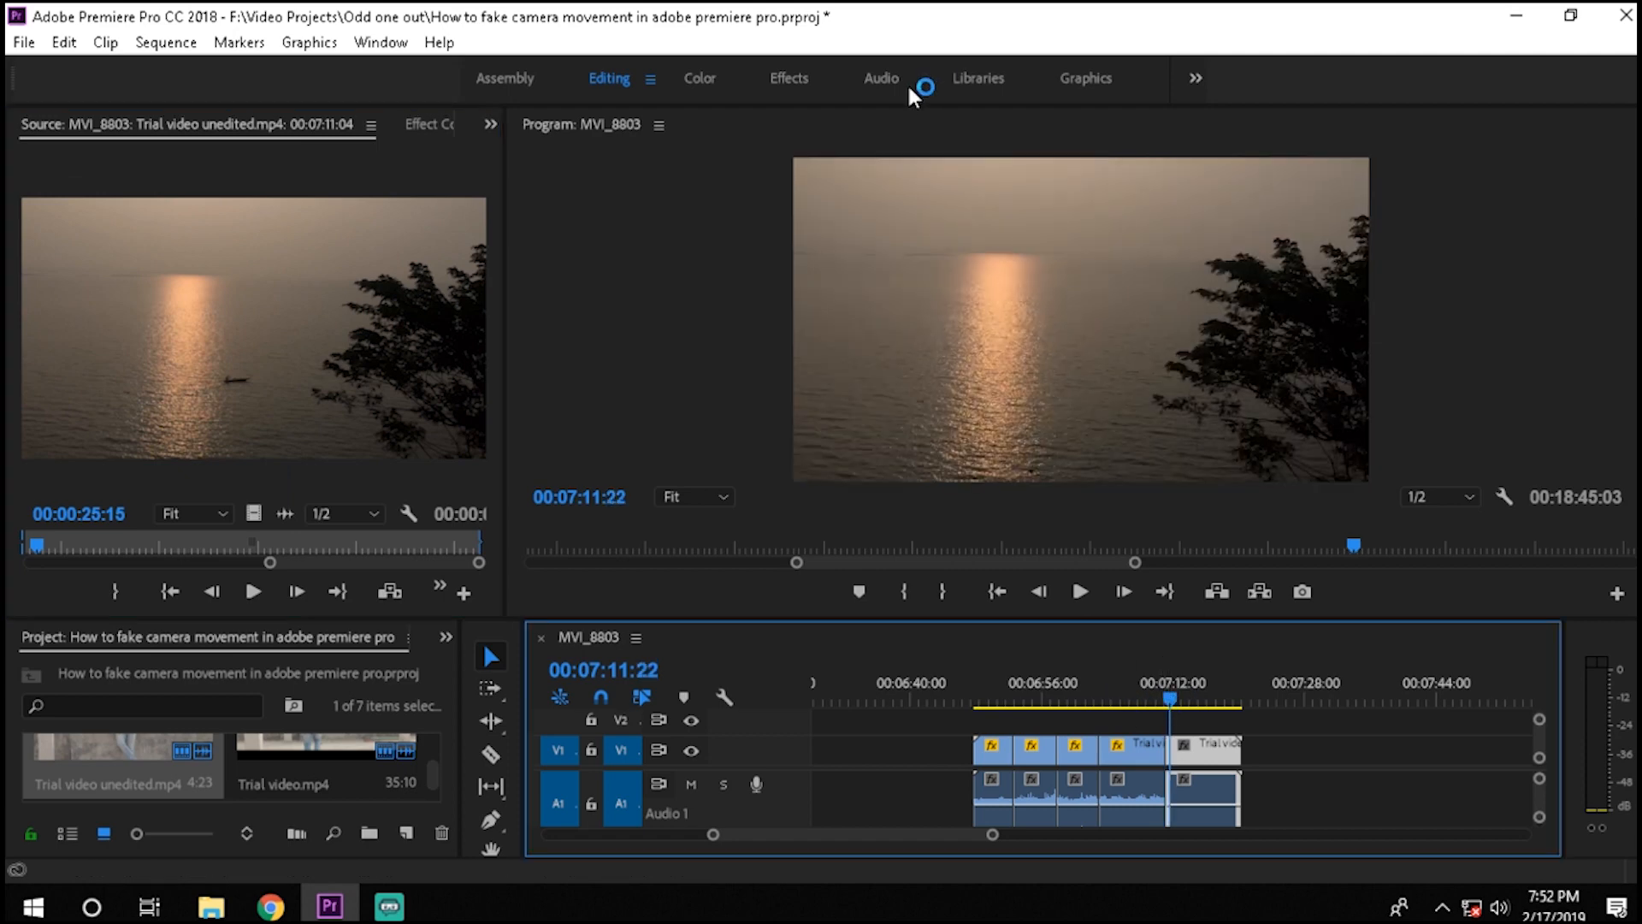
pyautogui.moveTo(1319, 355)
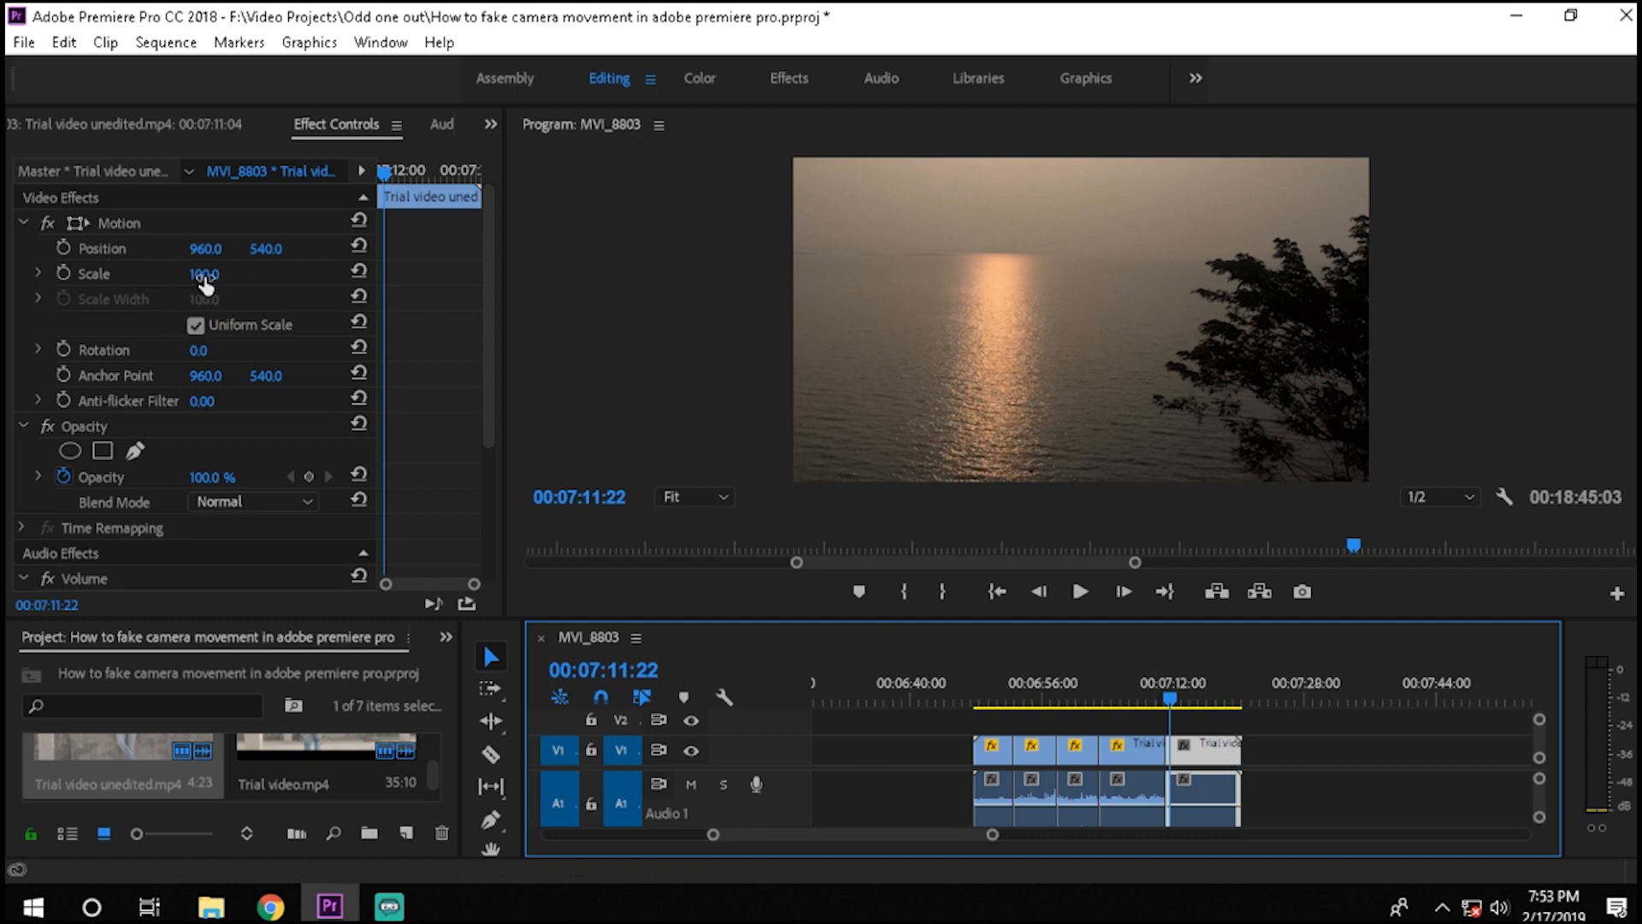
pyautogui.write('125')
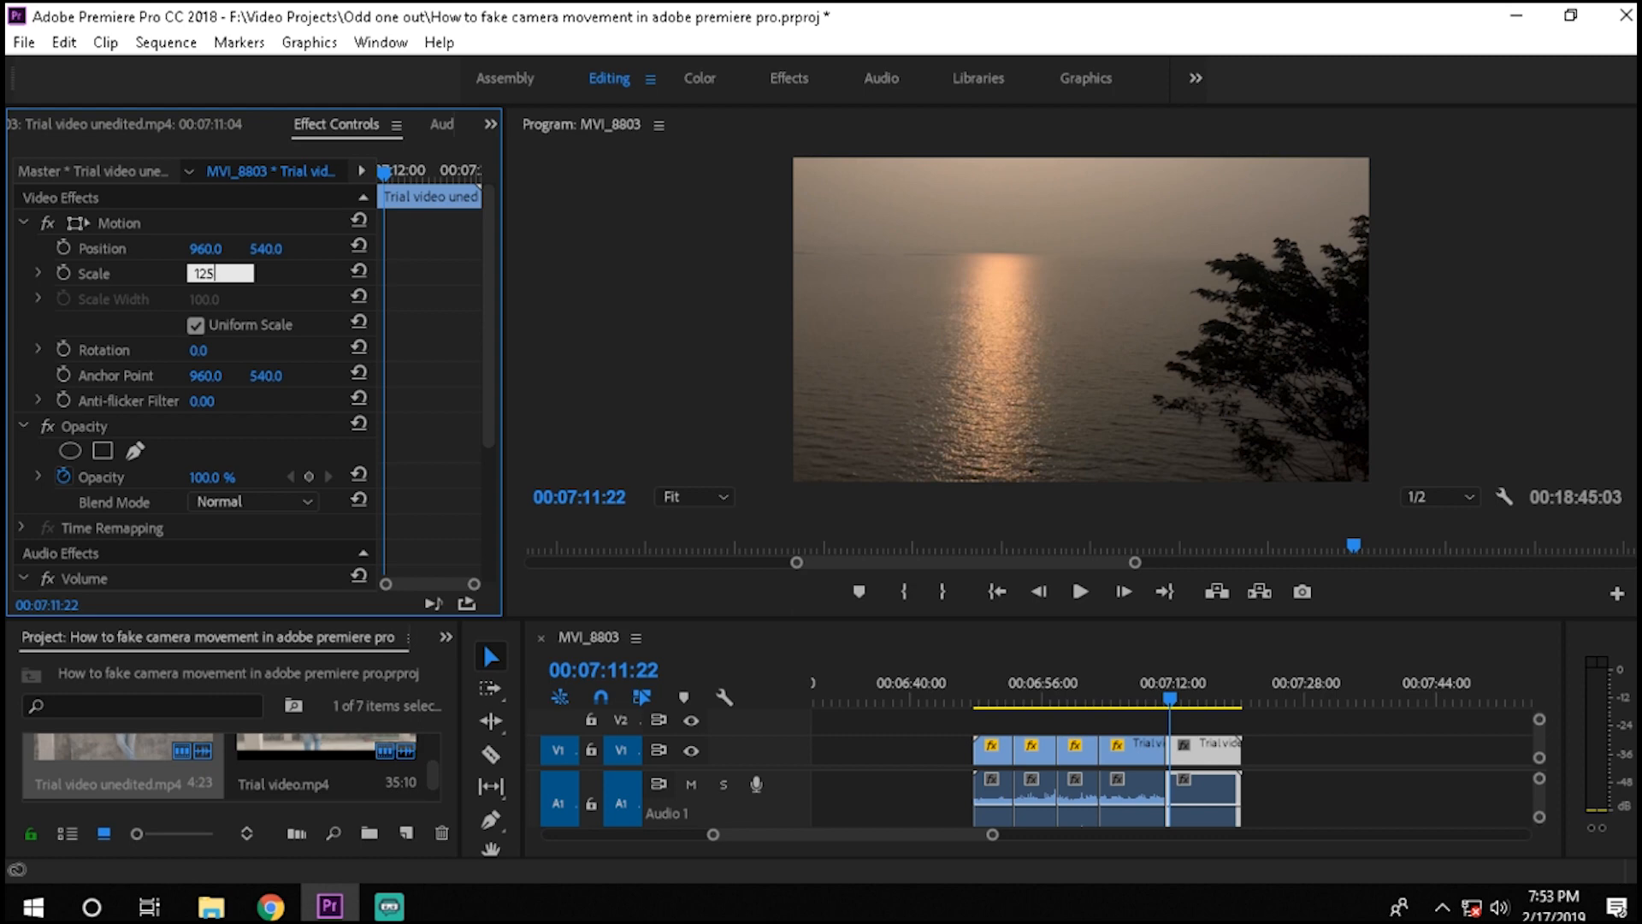
pyautogui.press('Enter')
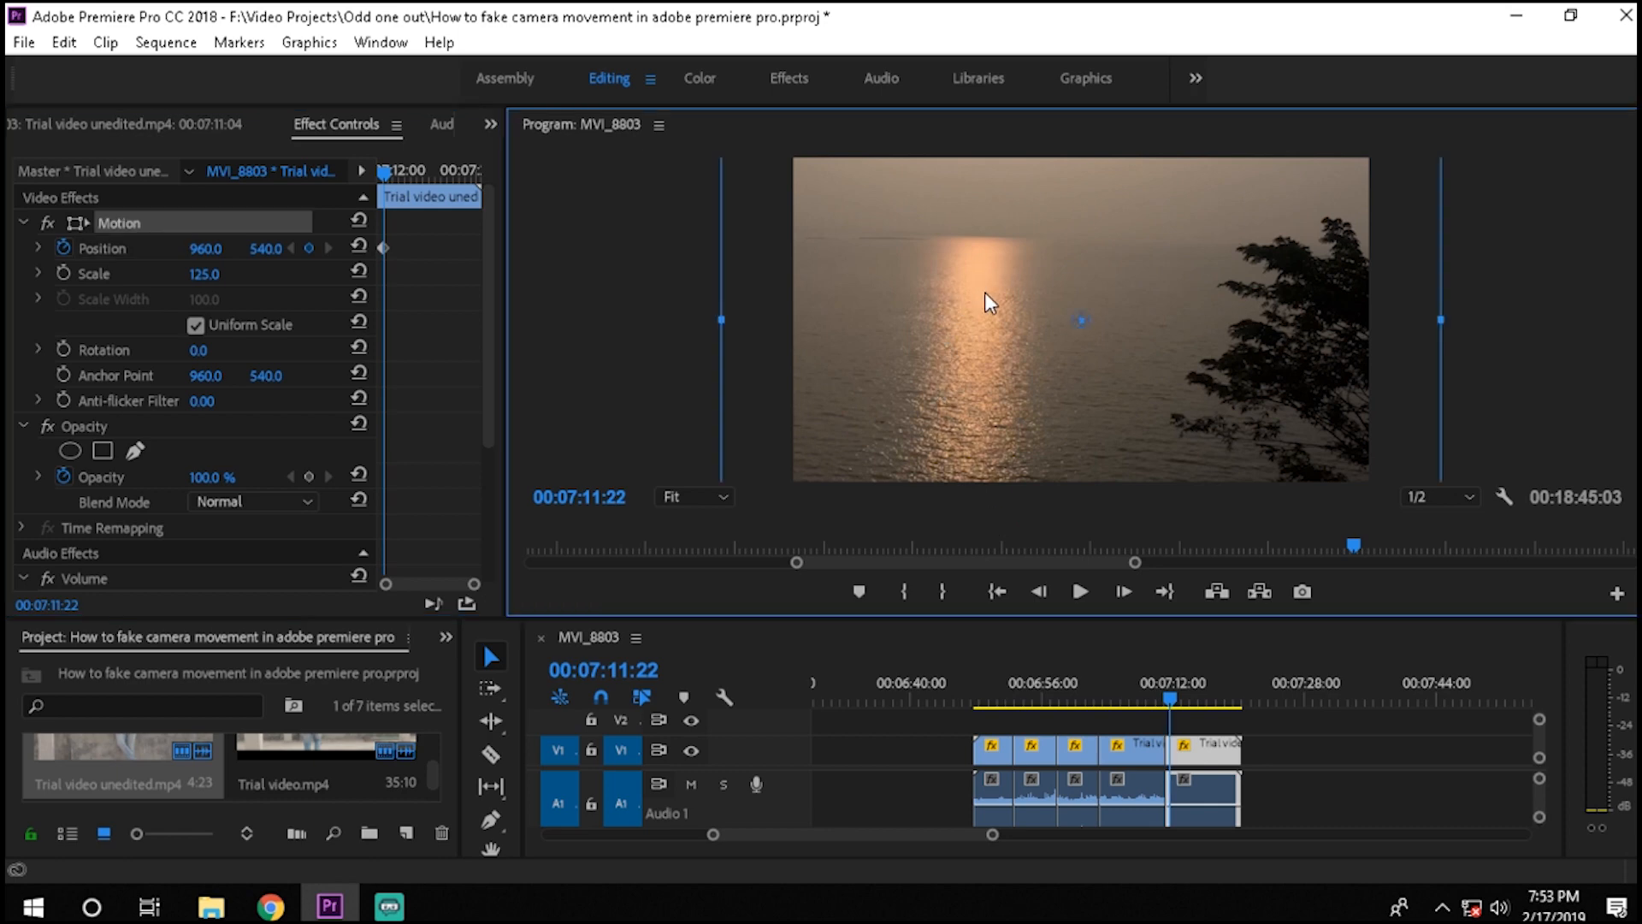
# Keyframe Position moving diagonally from the lower right (about 1194, 673) toward the upper left.
pyautogui.moveTo(990, 303); pyautogui.dragTo(1030, 321)
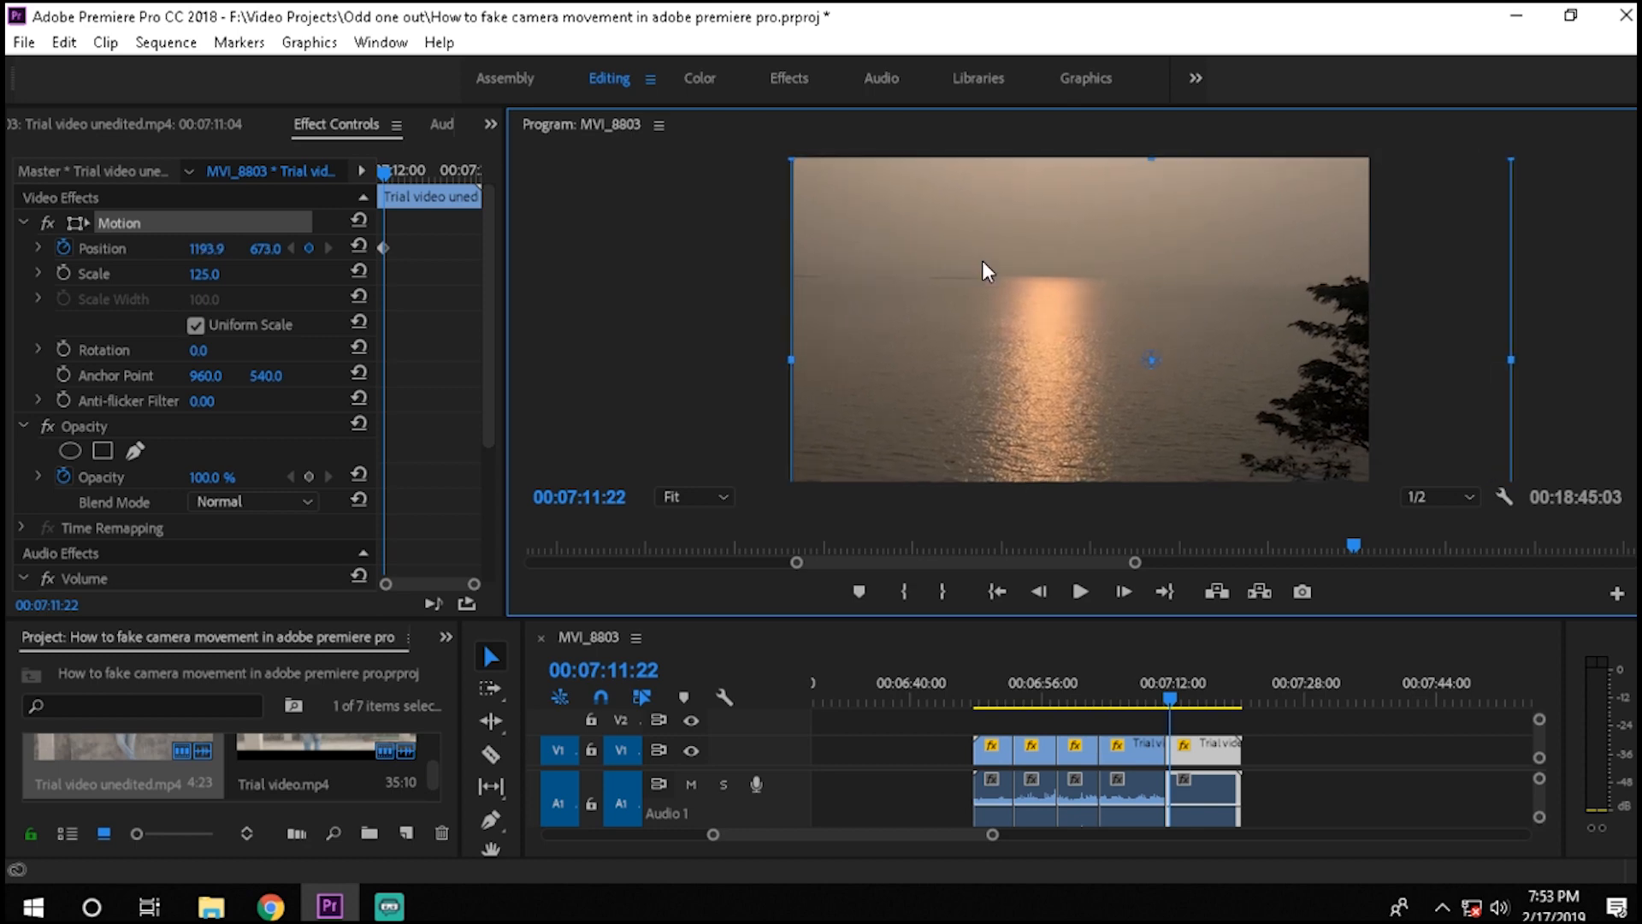
pyautogui.click(1186, 708)
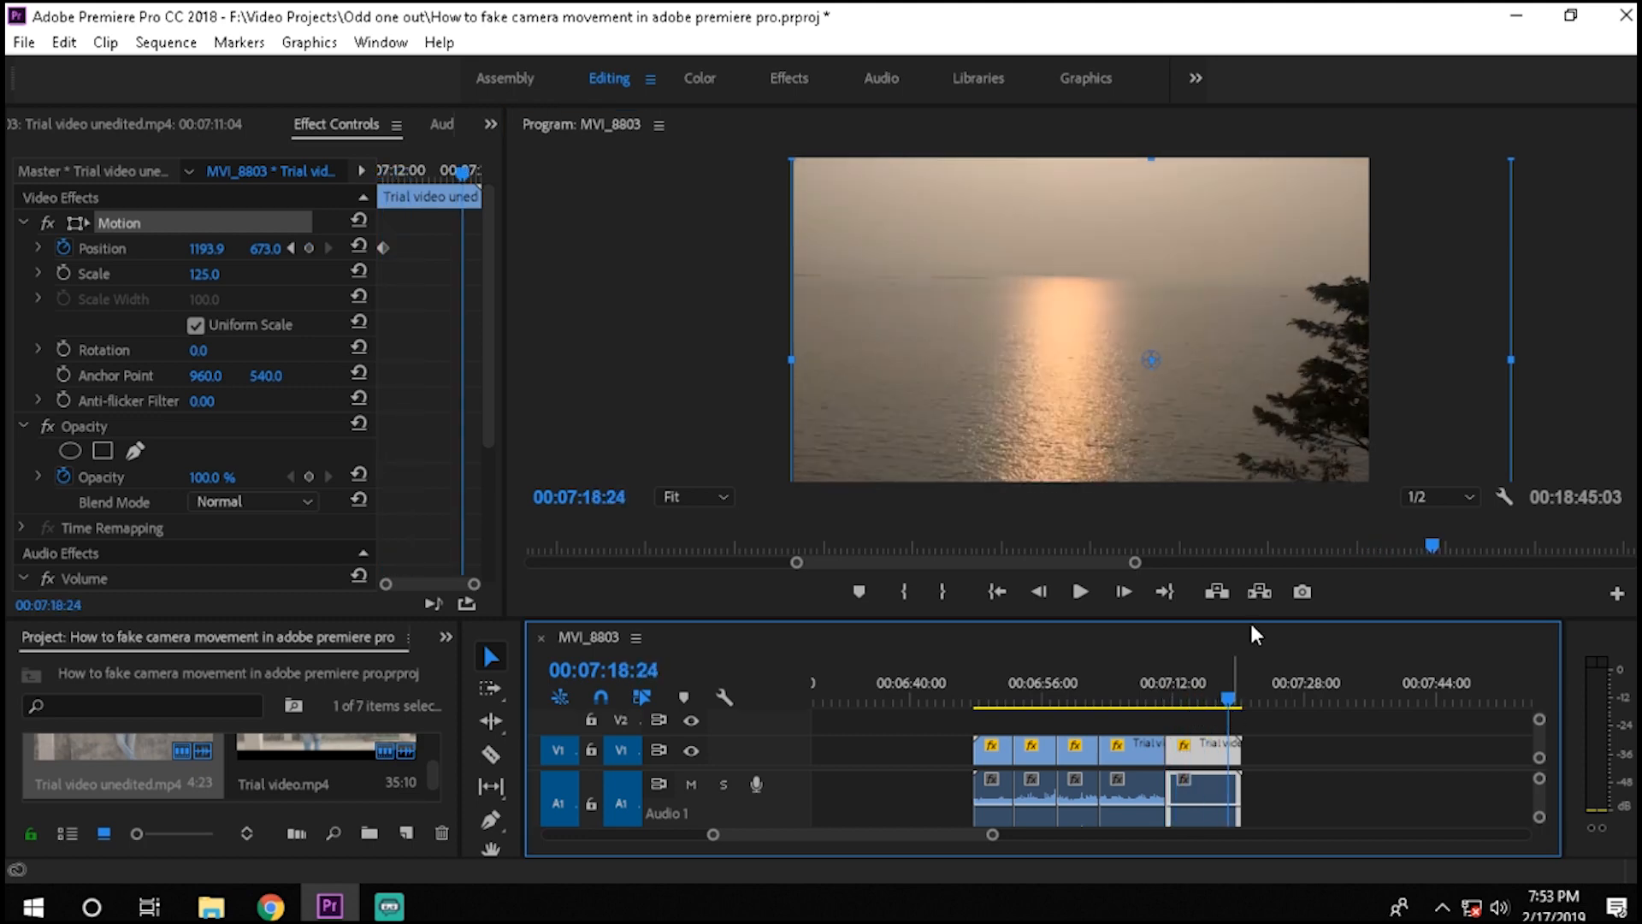
pyautogui.moveTo(1149, 358); pyautogui.dragTo(1096, 337)
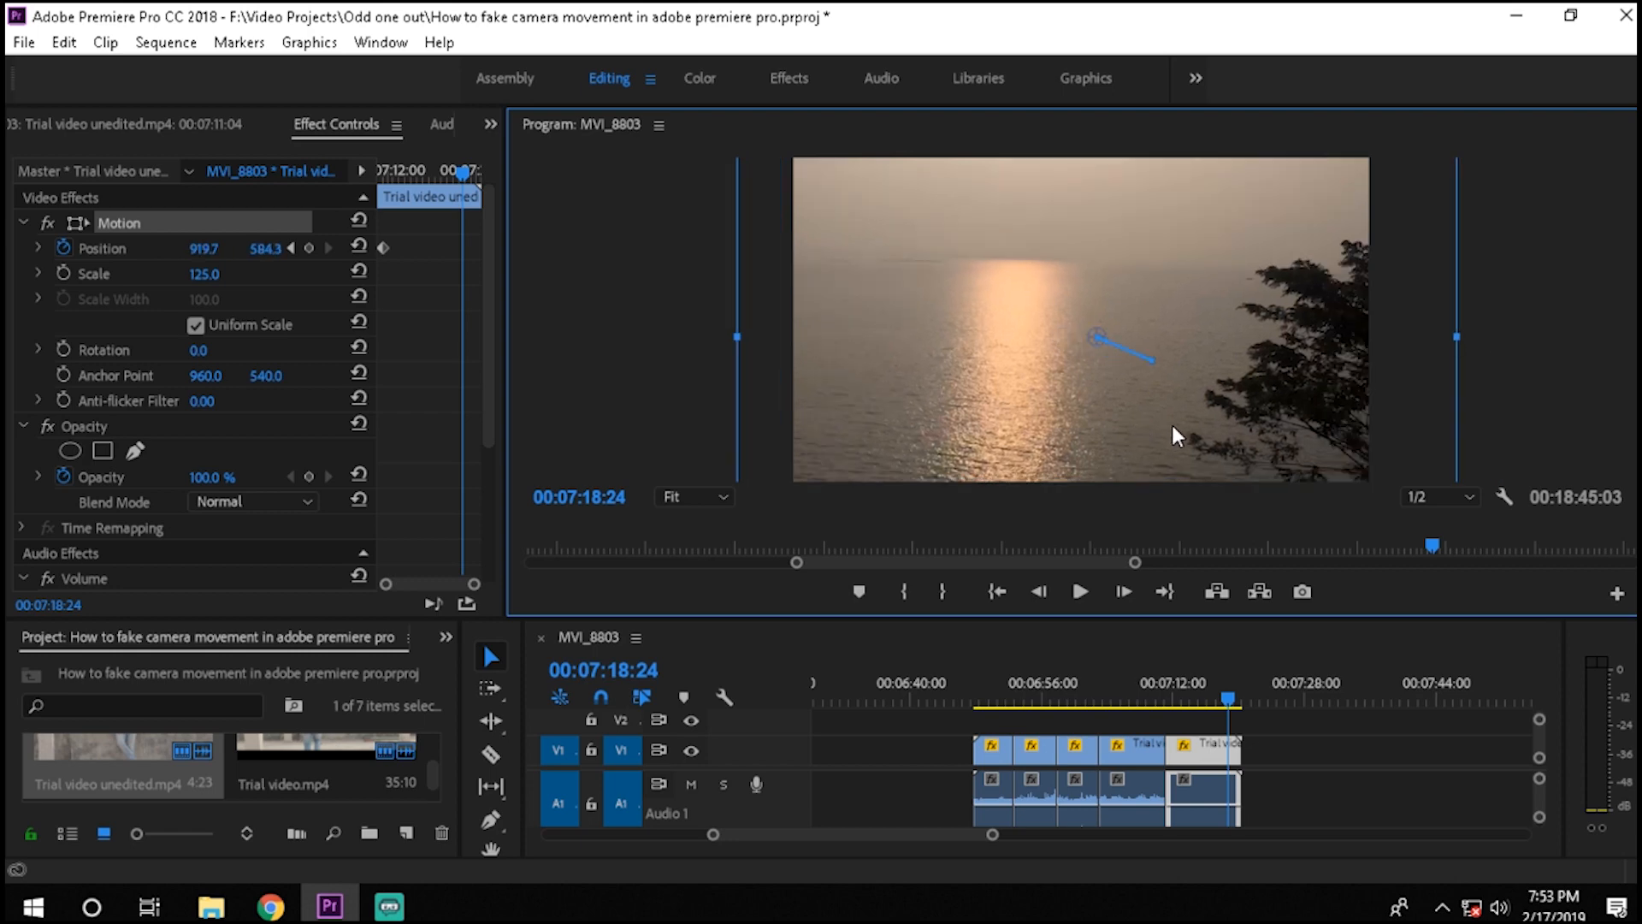
pyautogui.moveTo(1100, 340); pyautogui.dragTo(1037, 307)
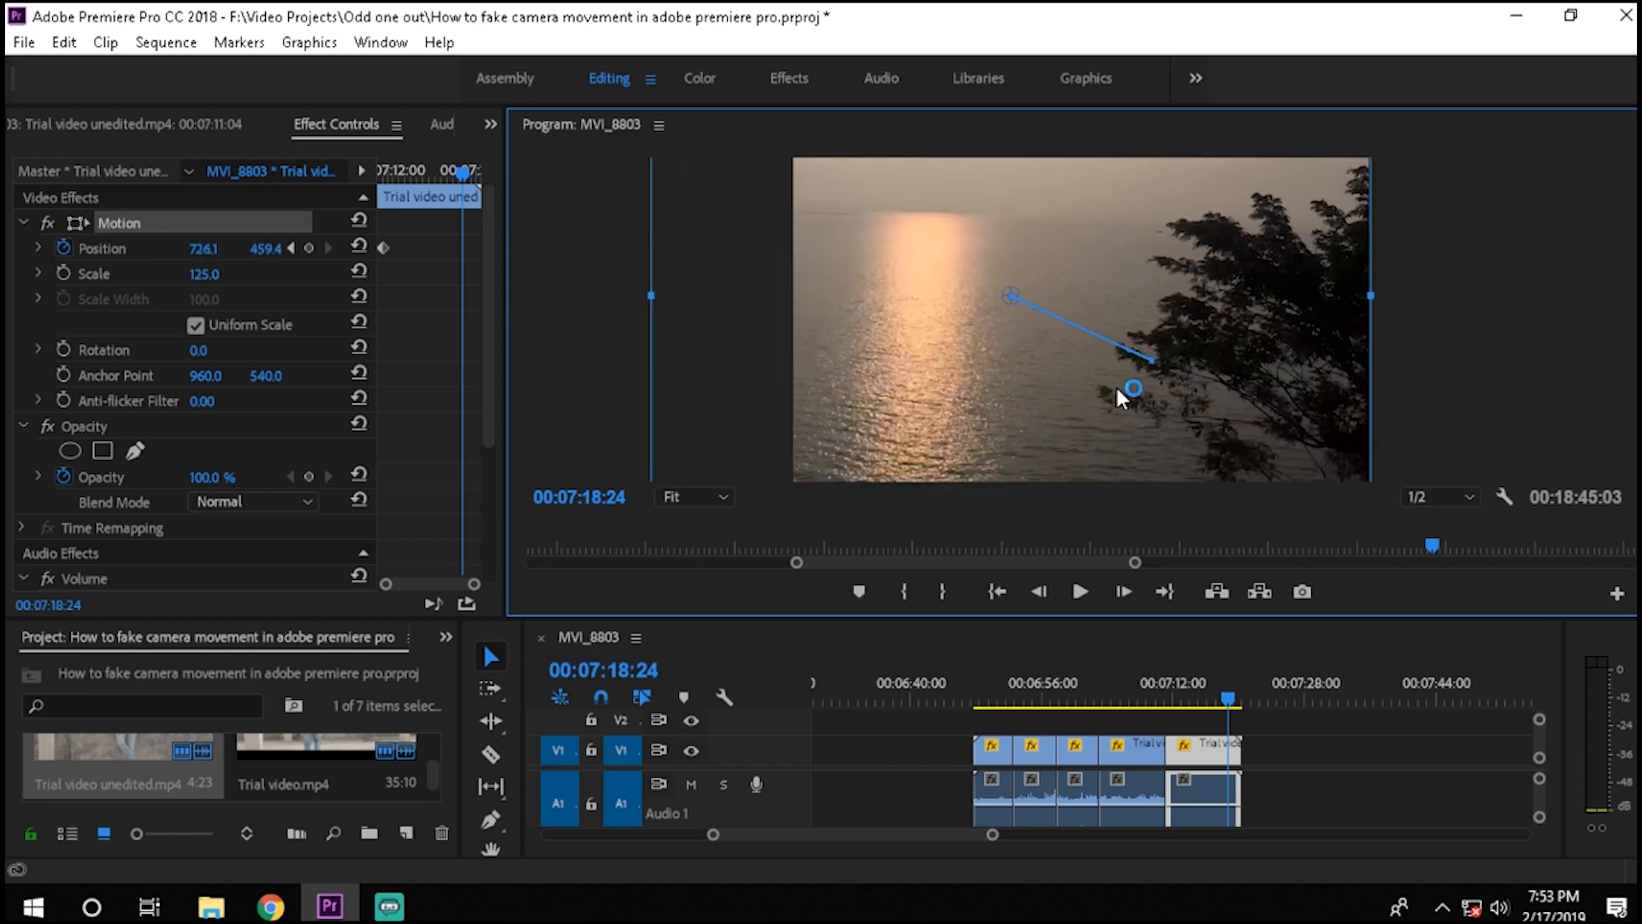
# Scrub the sunset clip from its start to preview the diagonal move.
pyautogui.click(1171, 696)
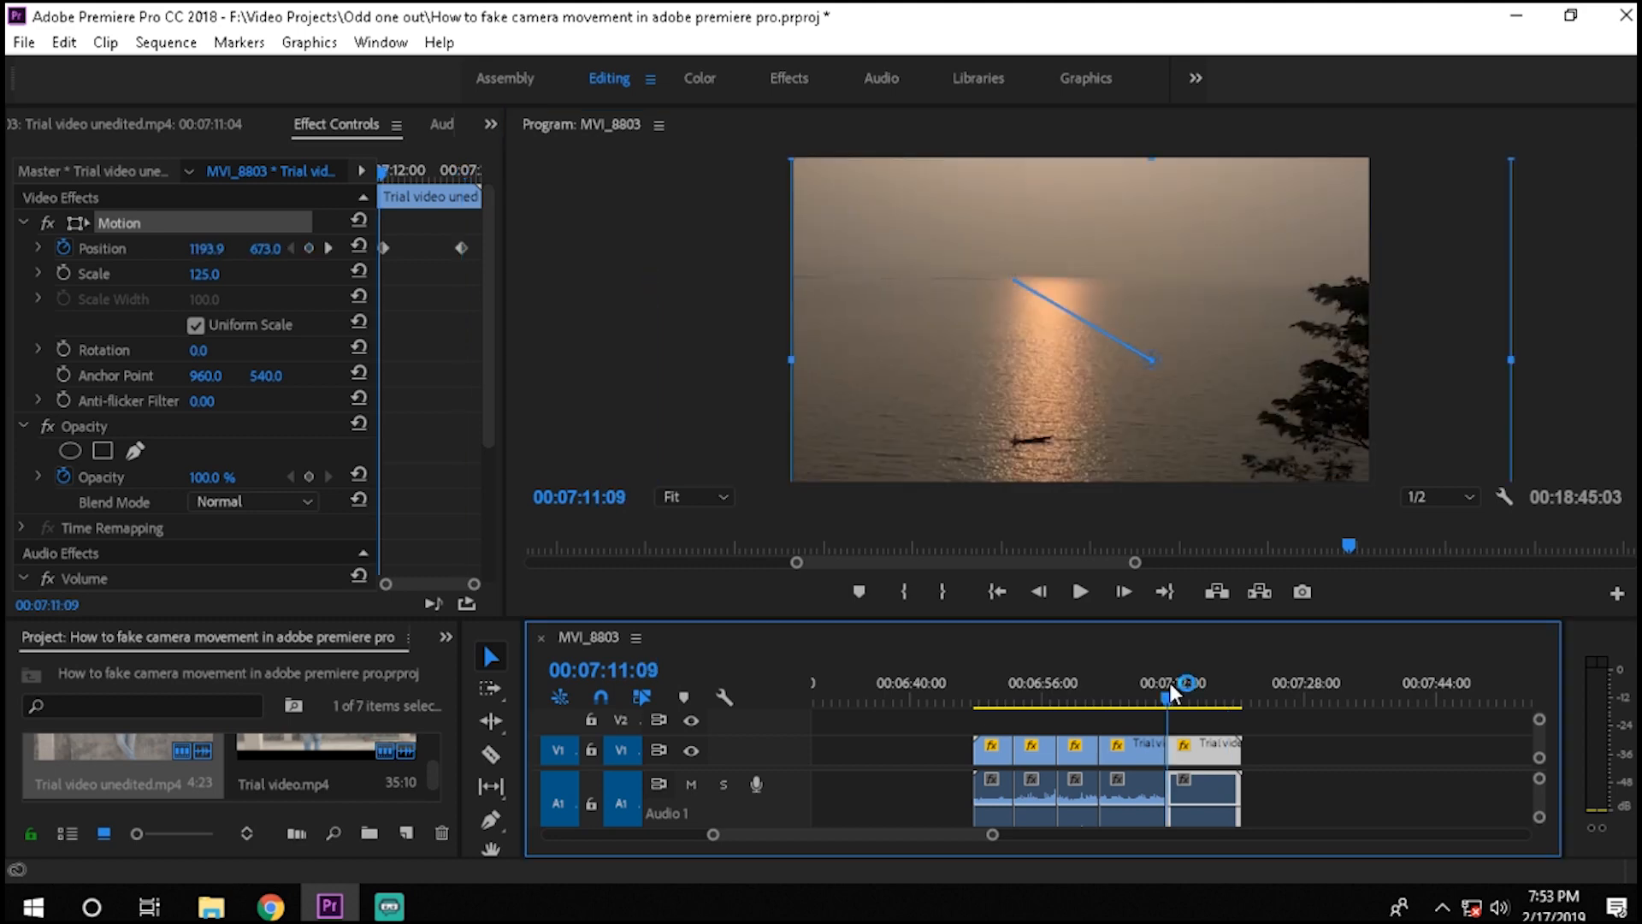
pyautogui.moveTo(1171, 696); pyautogui.dragTo(1186, 697)
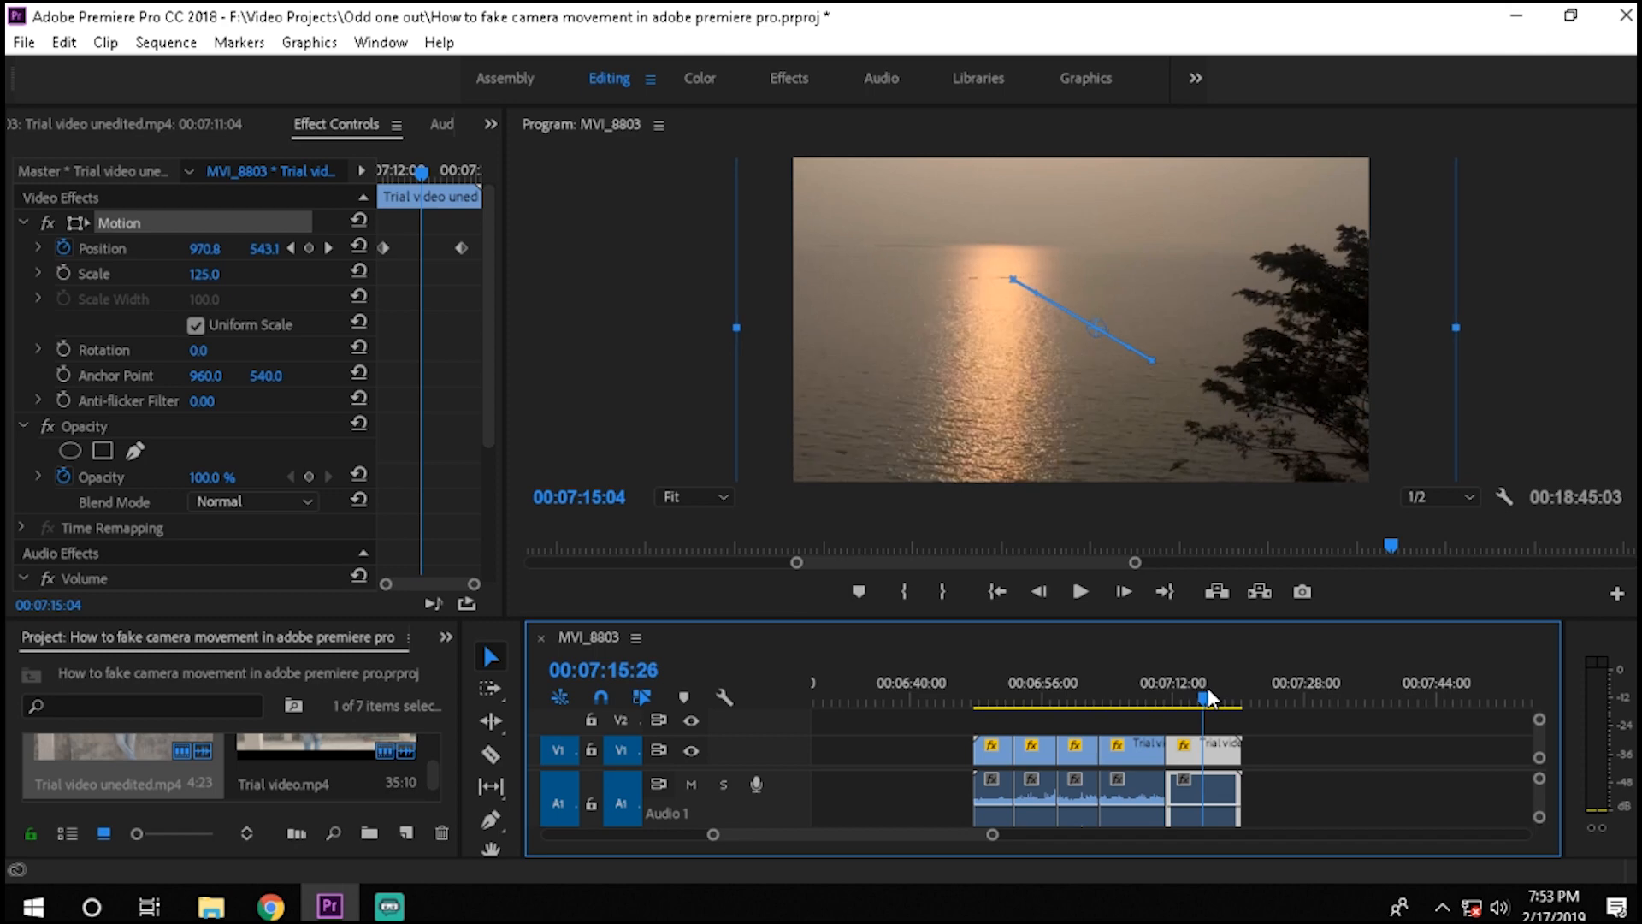
pyautogui.moveTo(1207, 698); pyautogui.dragTo(1247, 698)
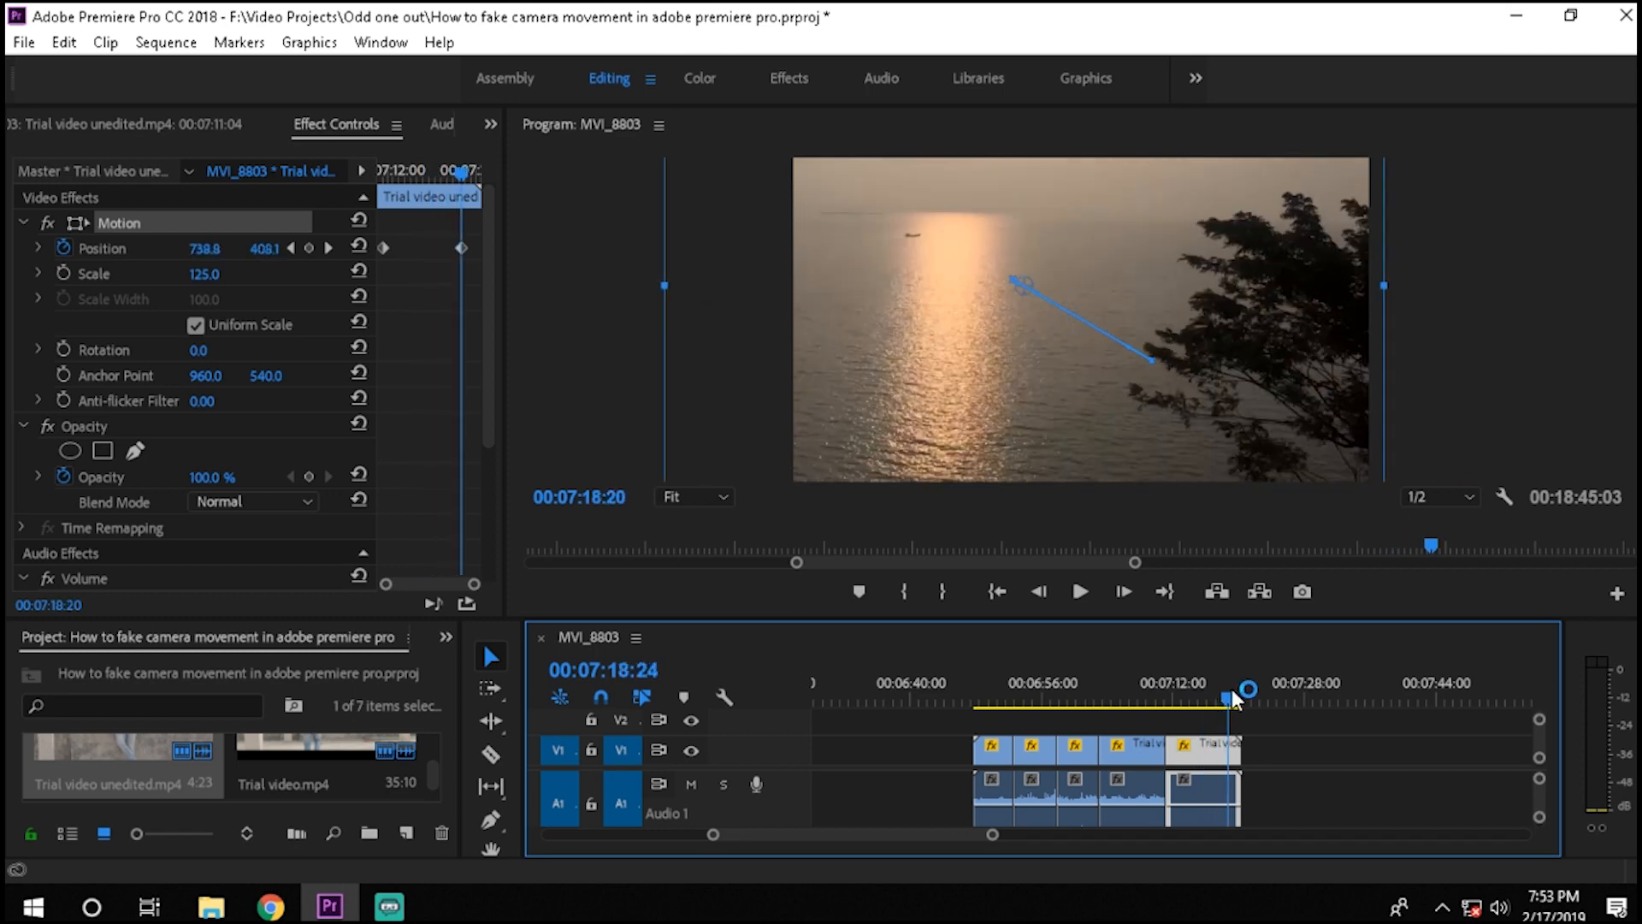